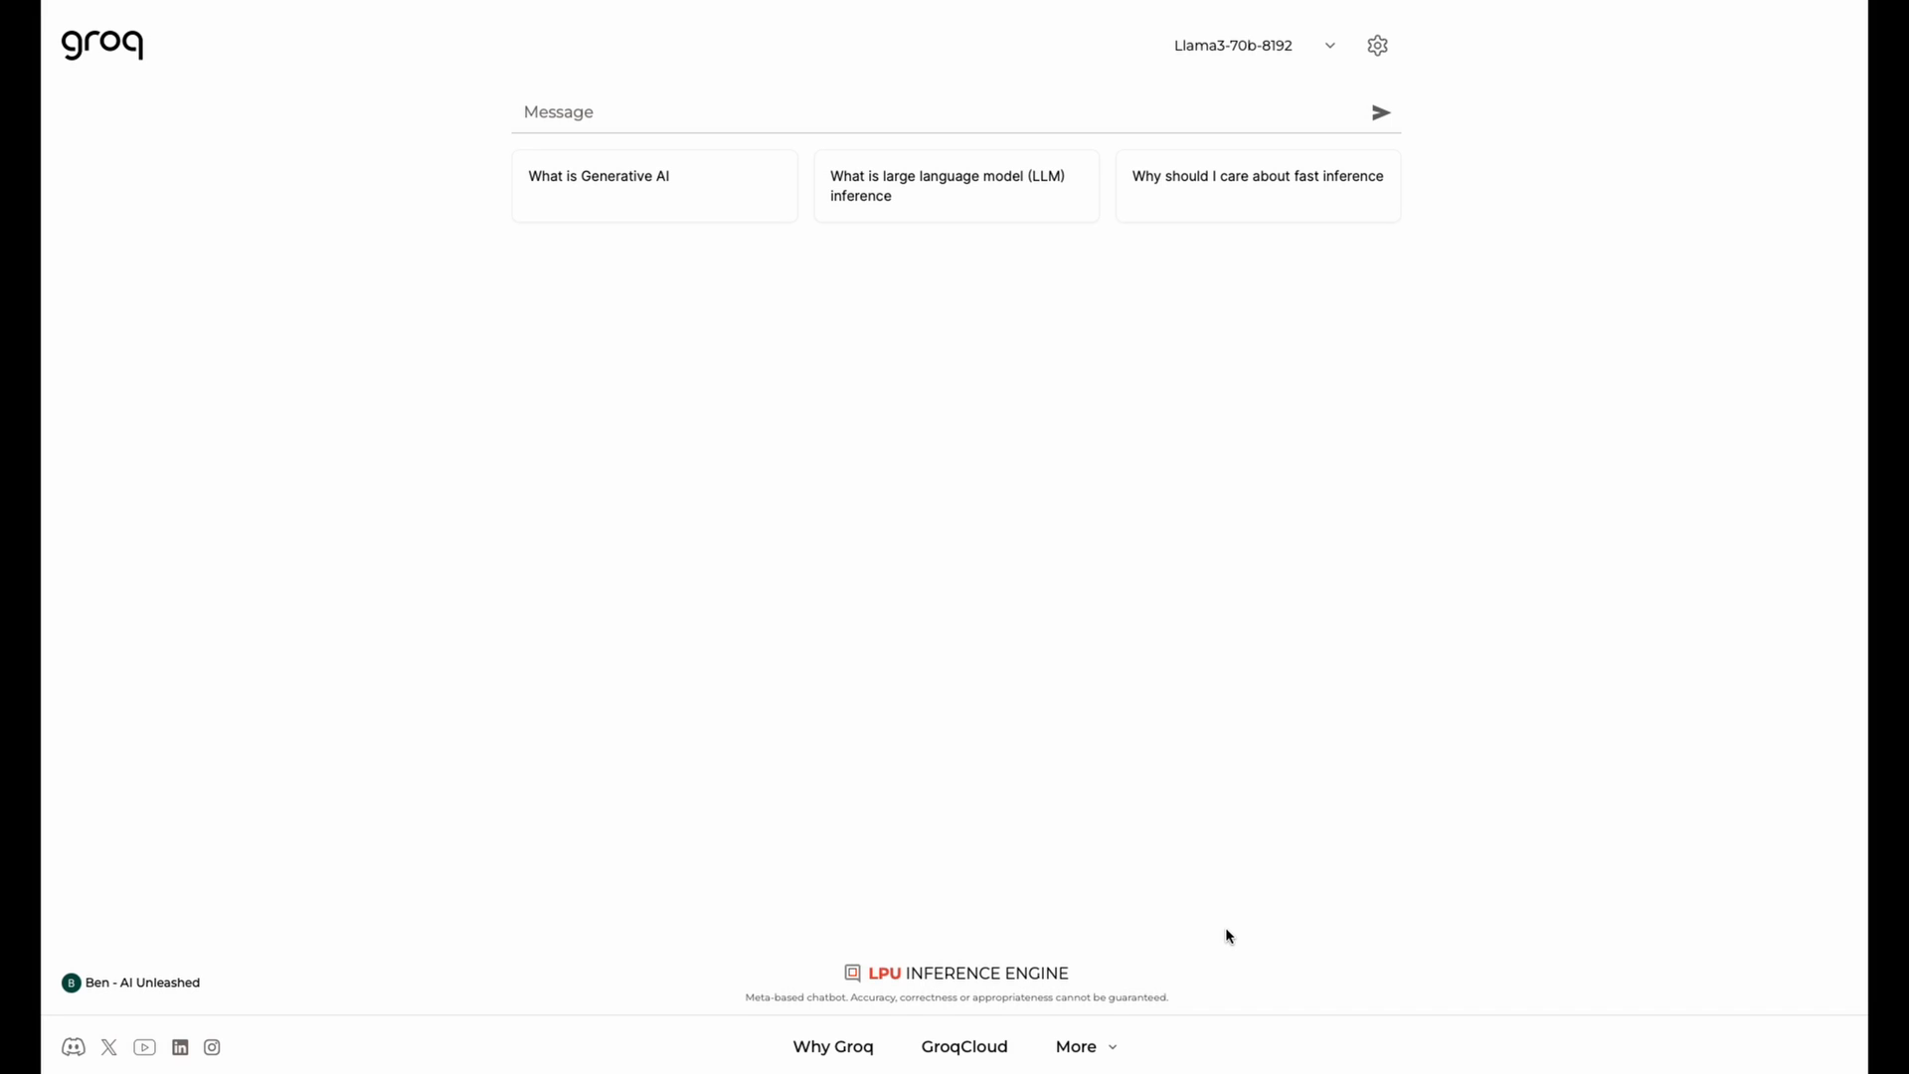
Create a GroqCloud API key with display name ResumeBuilder from the API Keys page.
{"action": "left_click", "coordinate": [1439, 112]}
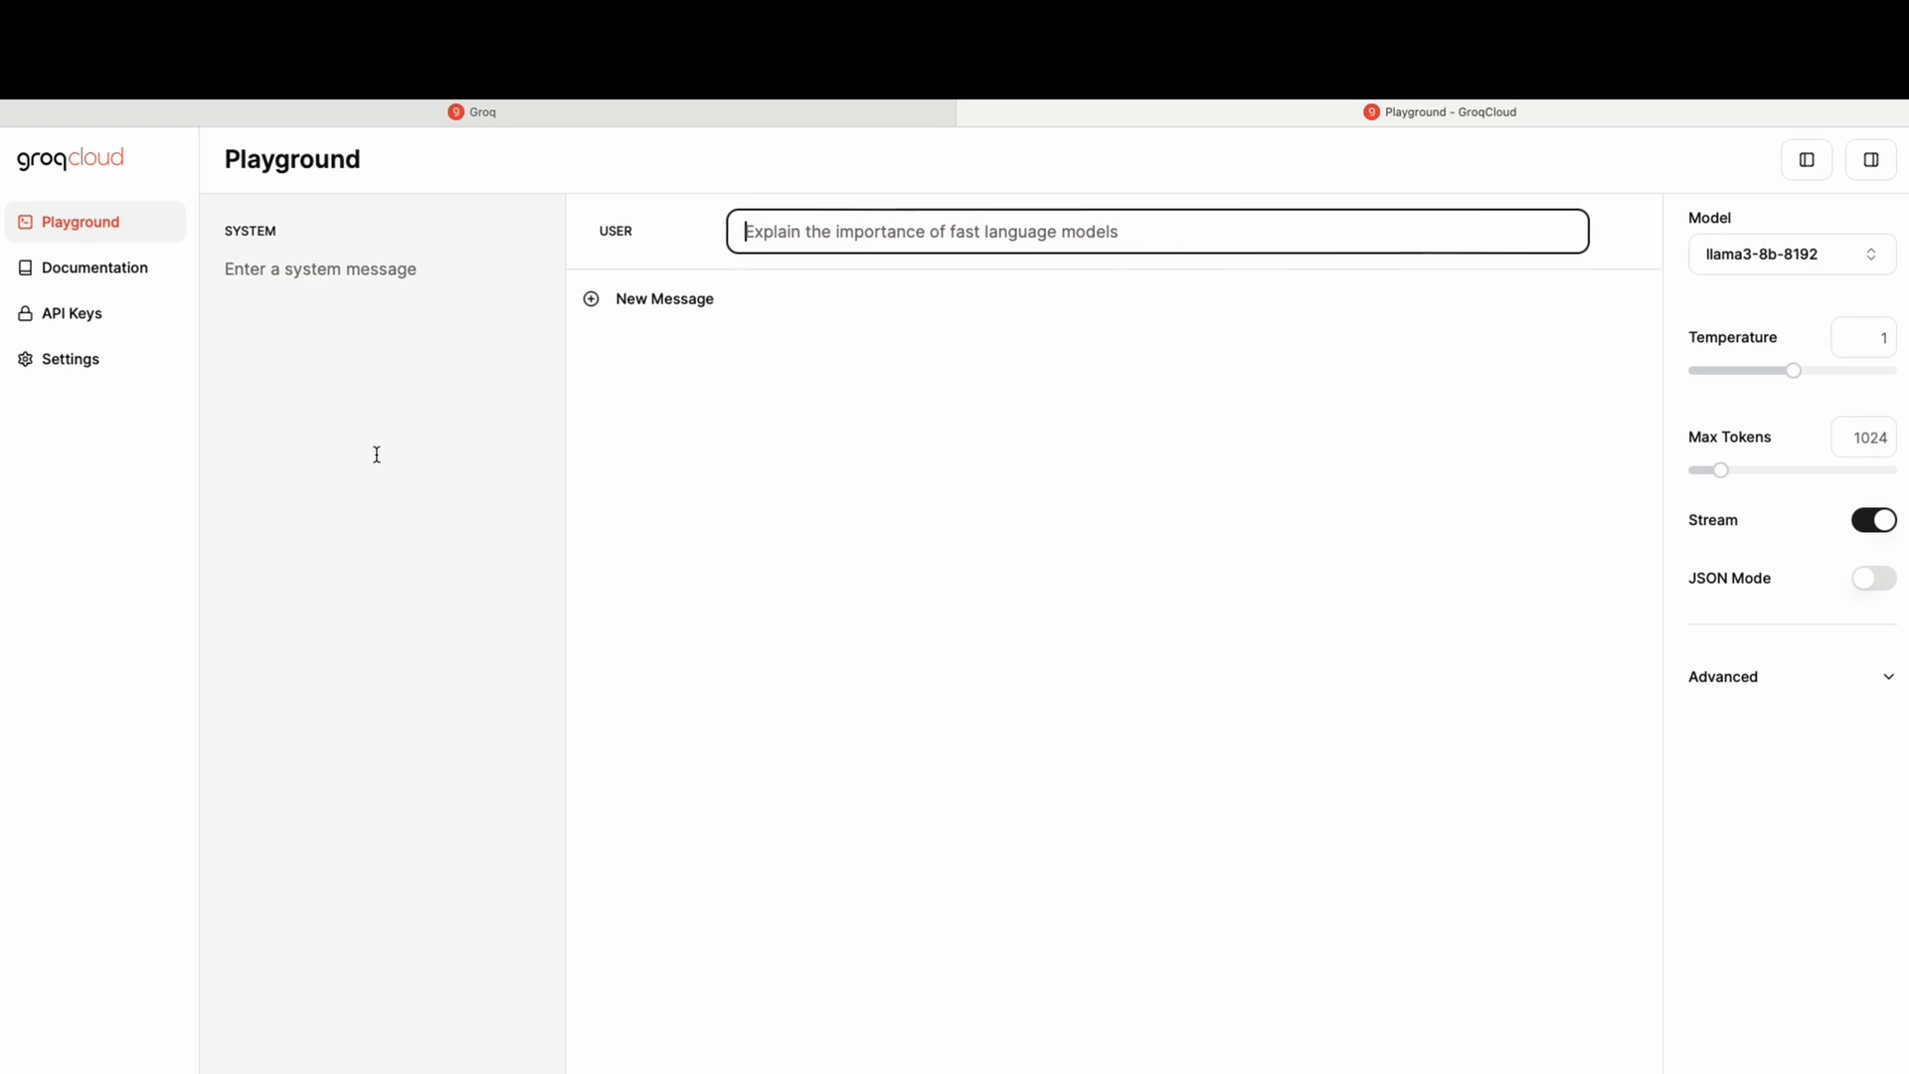
{"action": "left_click", "coordinate": [70, 314]}
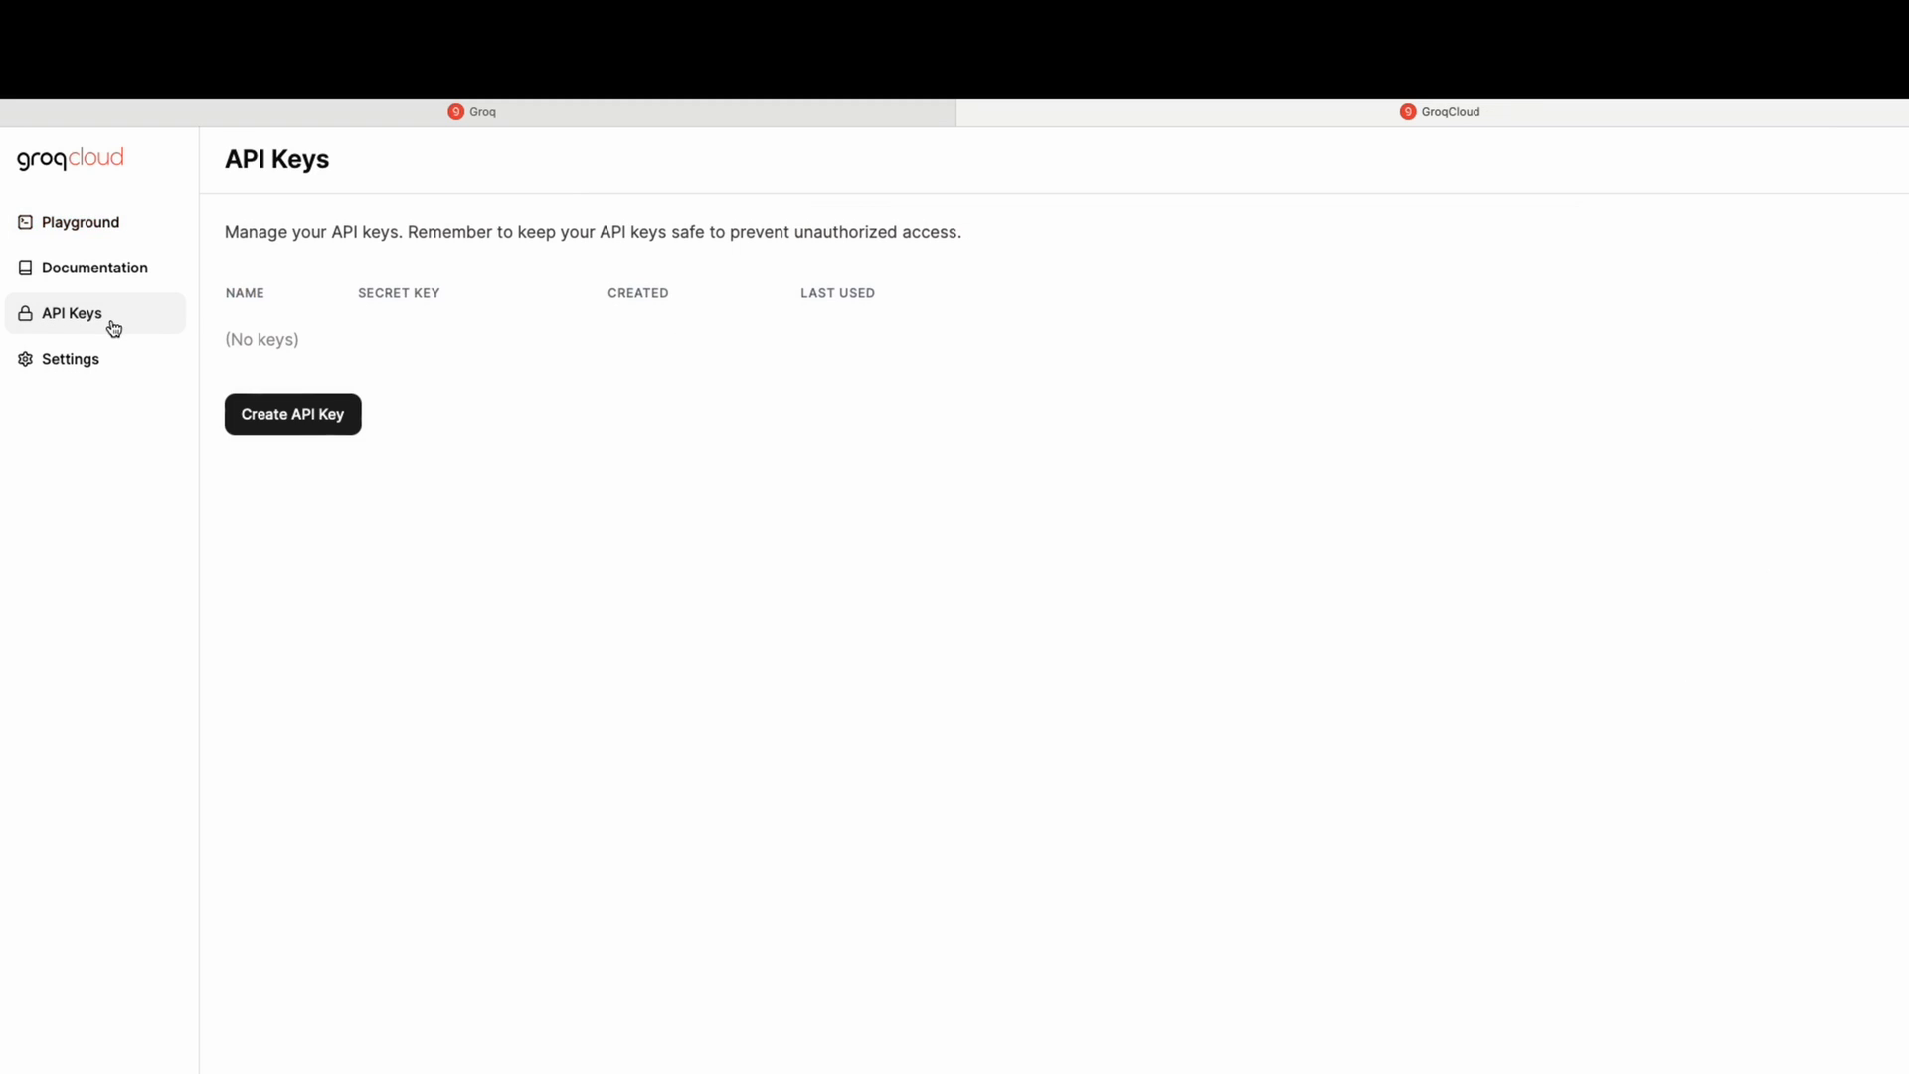
{"action": "left_click", "coordinate": [292, 413]}
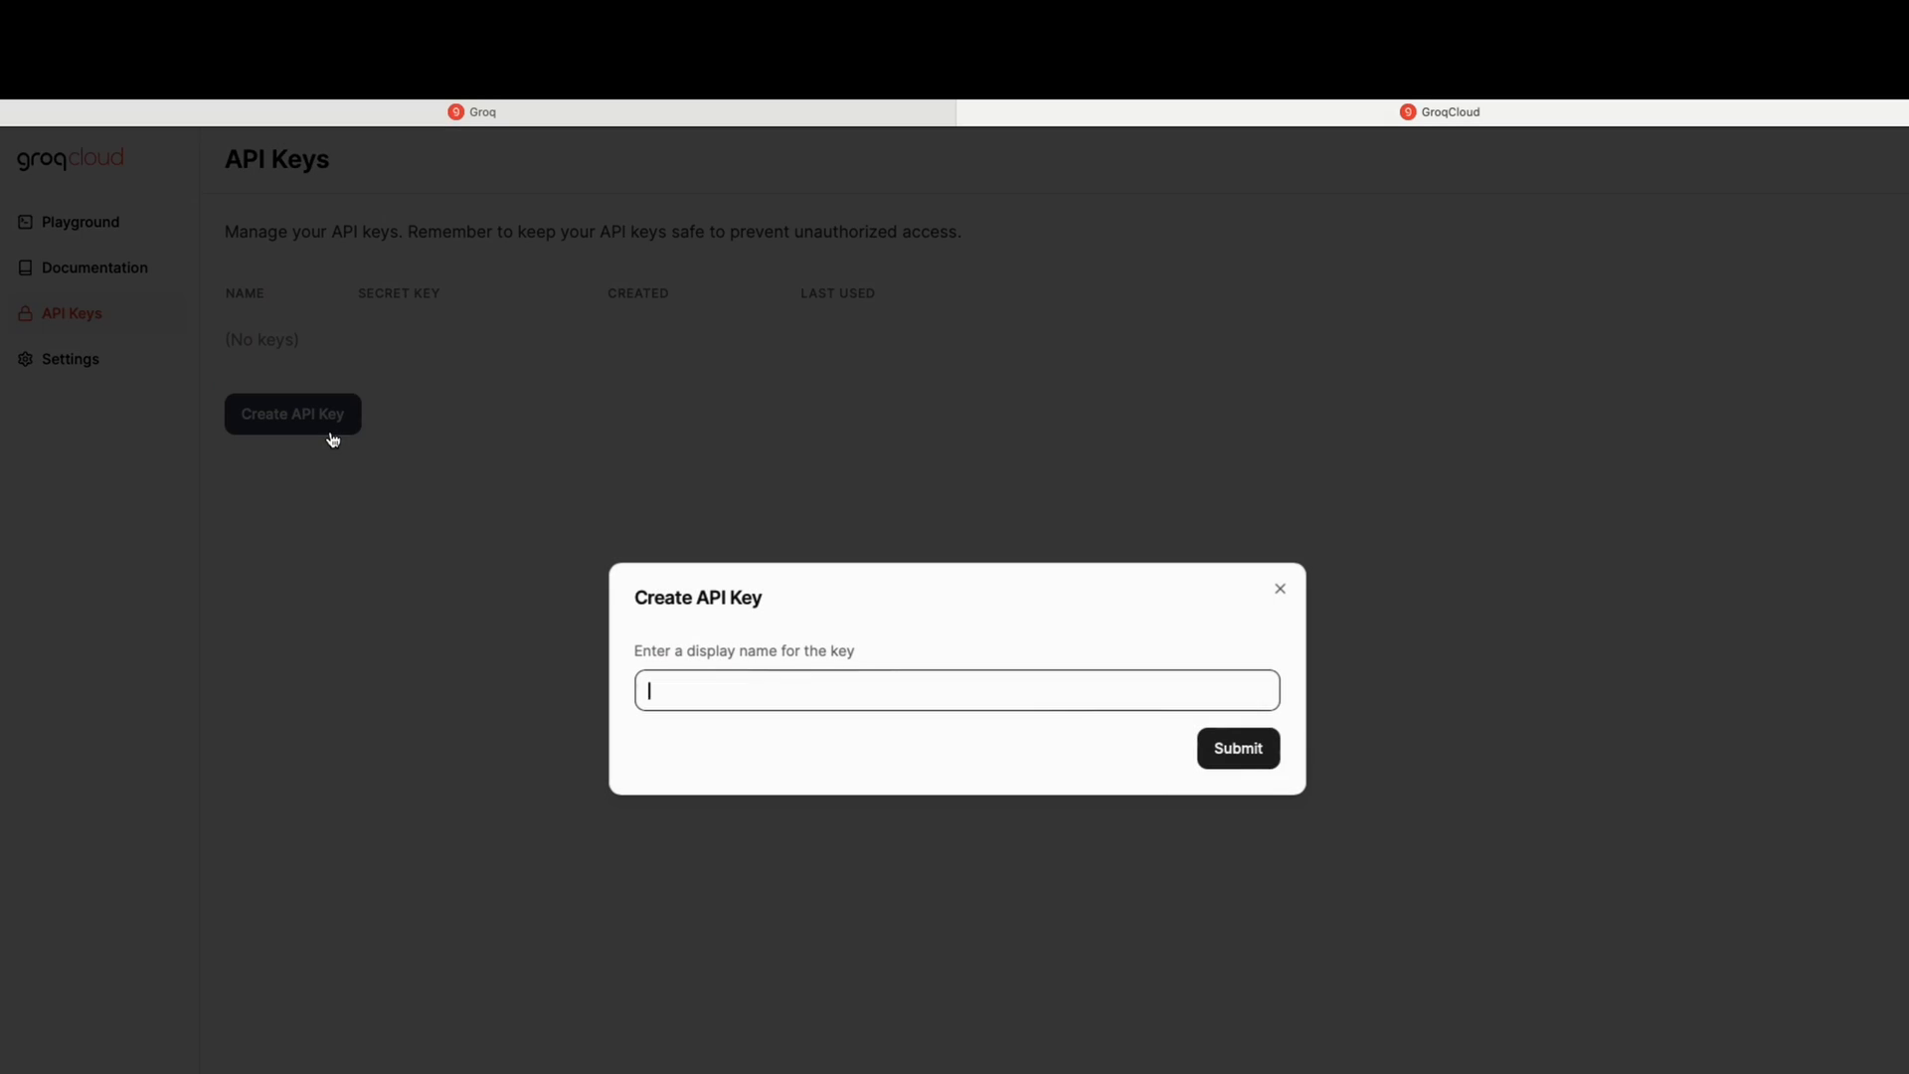
{"action": "type", "text": "ResumeBuilder"}
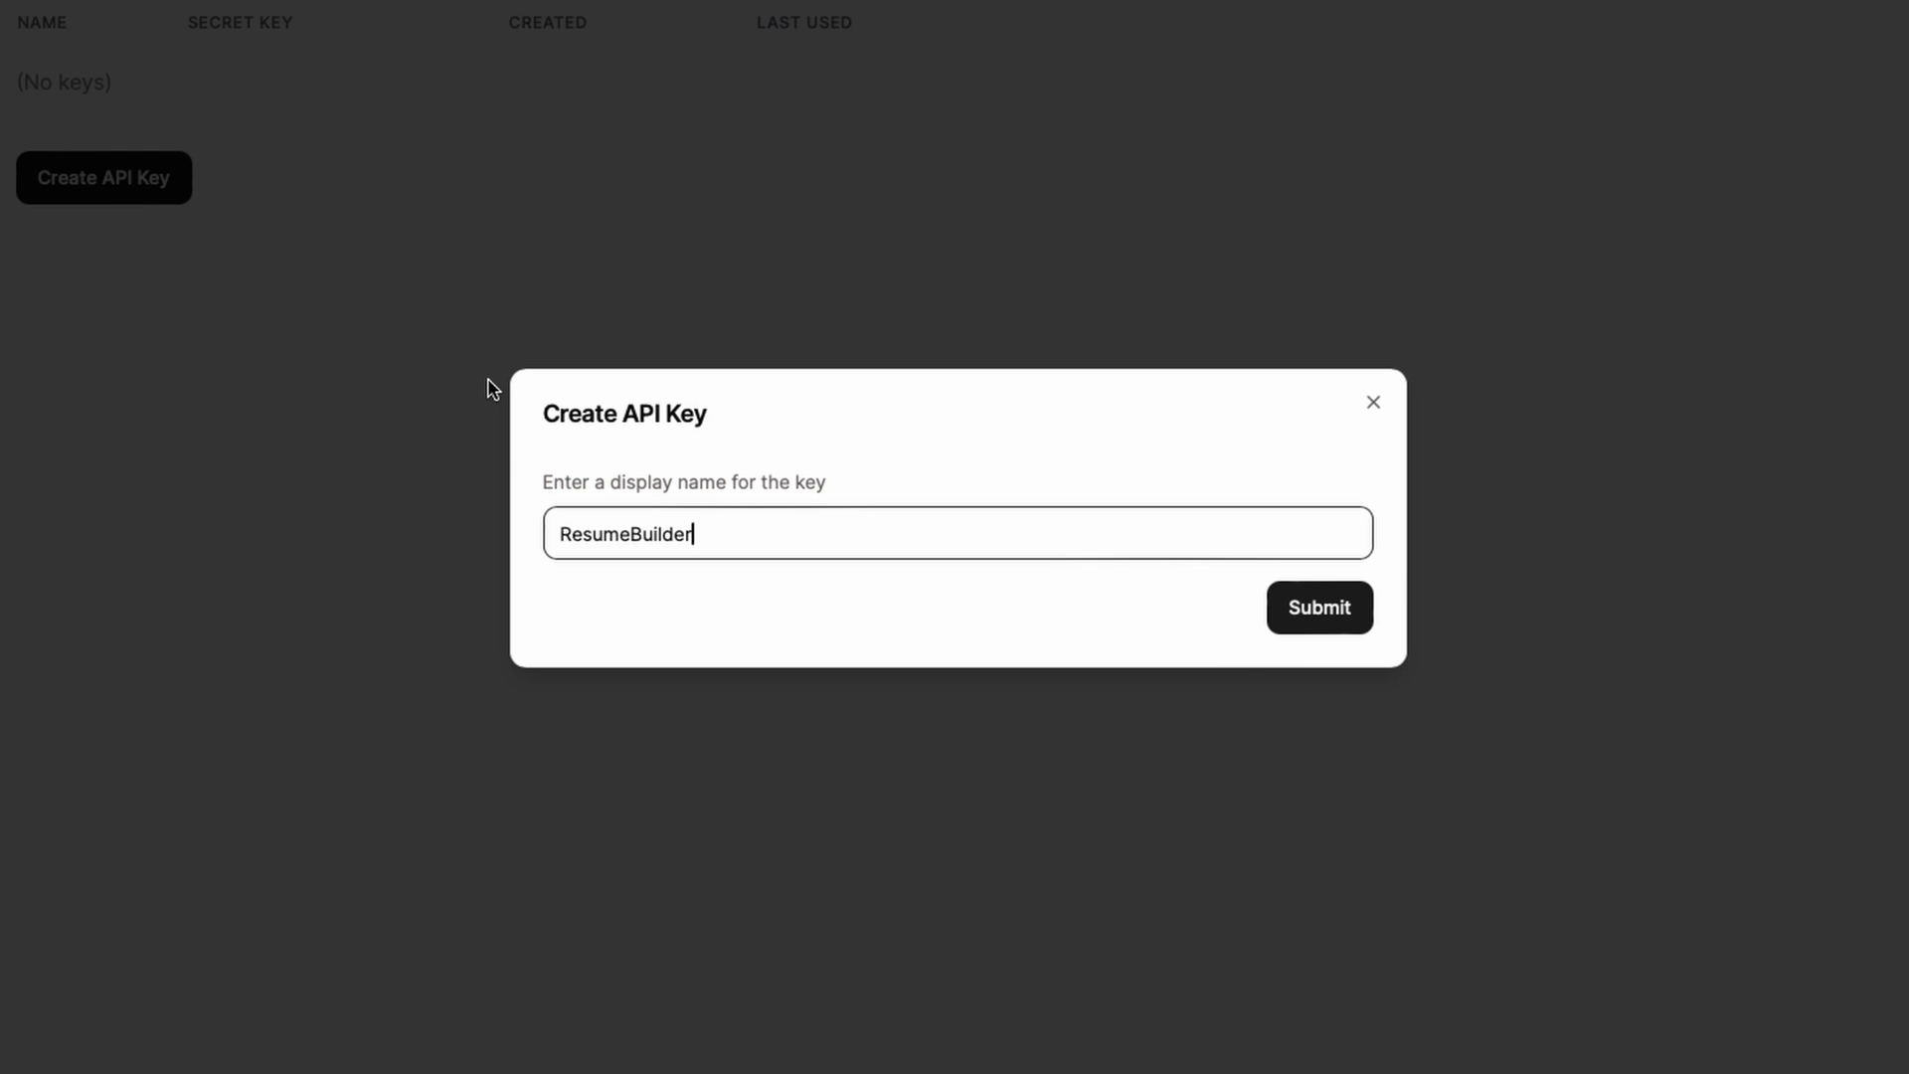
{"action": "mouse_move", "coordinate": [1322, 628]}
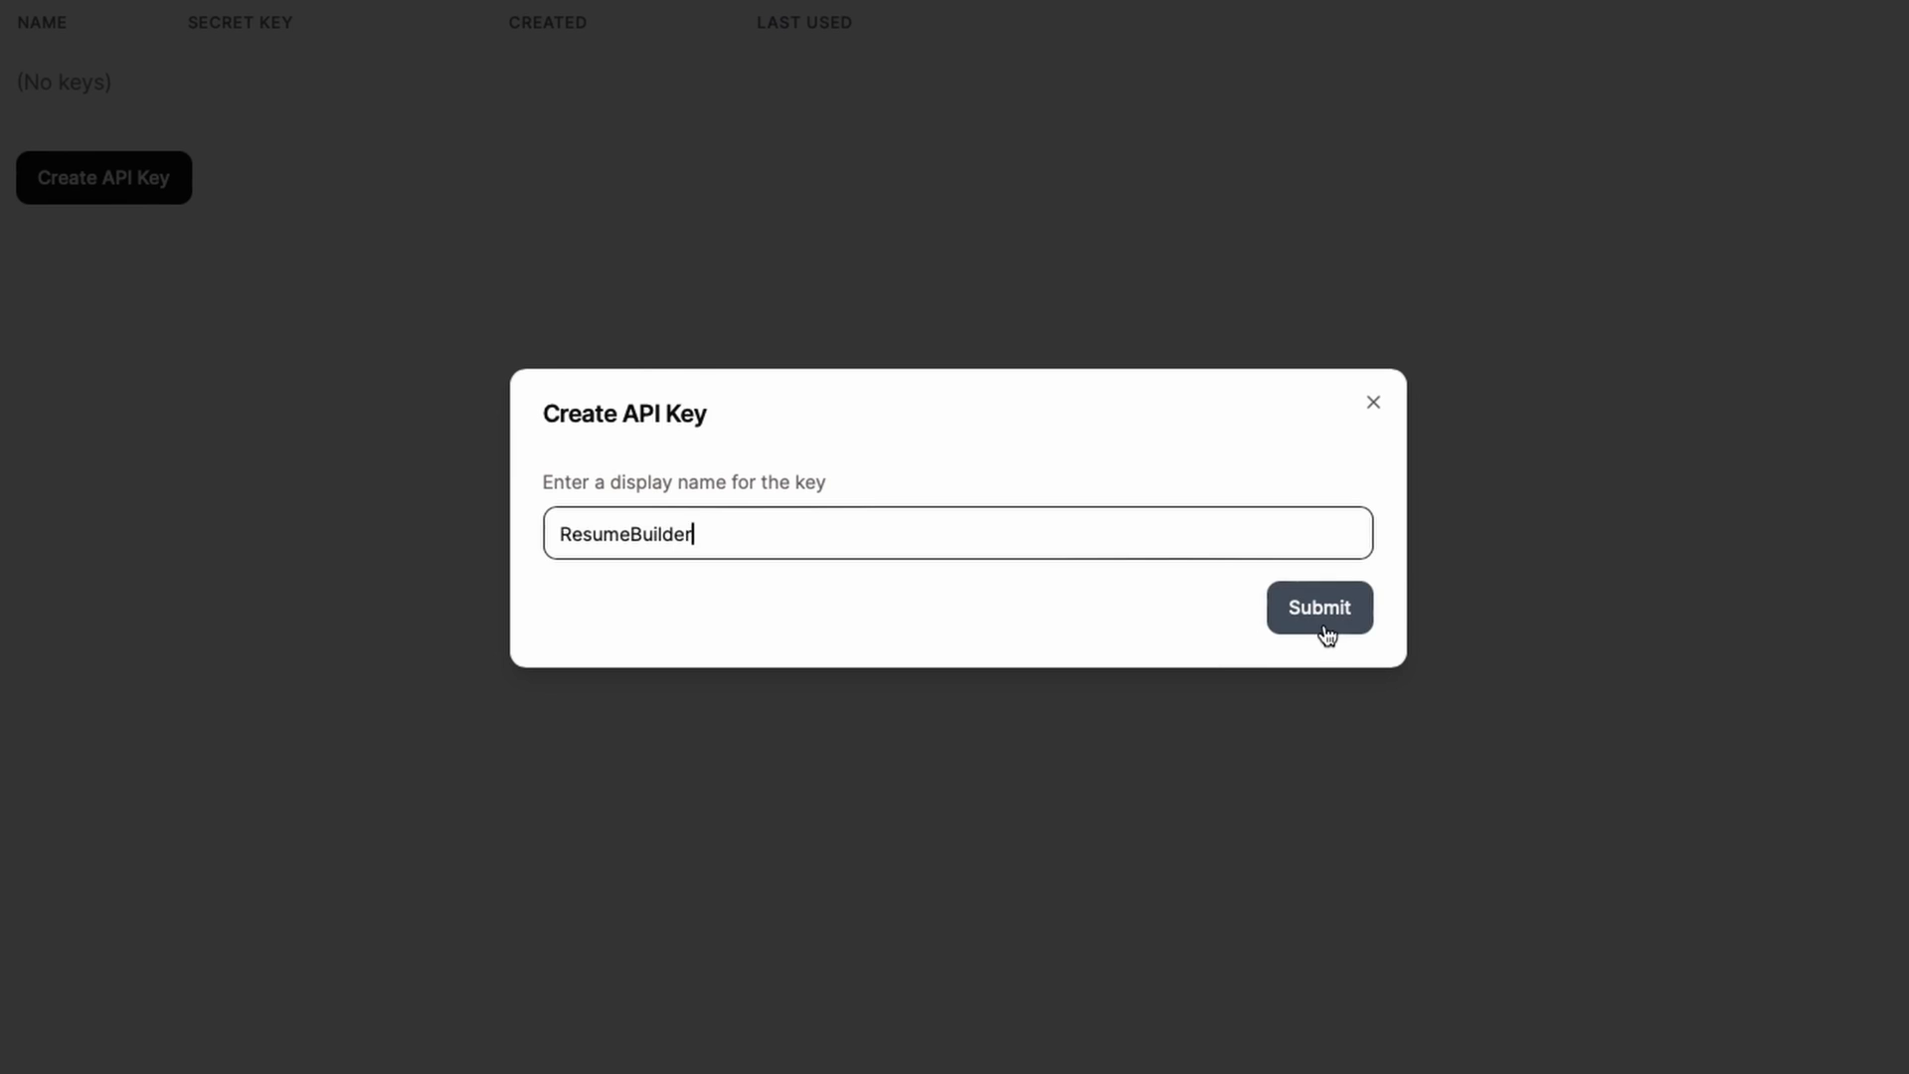
{"action": "left_click", "coordinate": [1320, 608]}
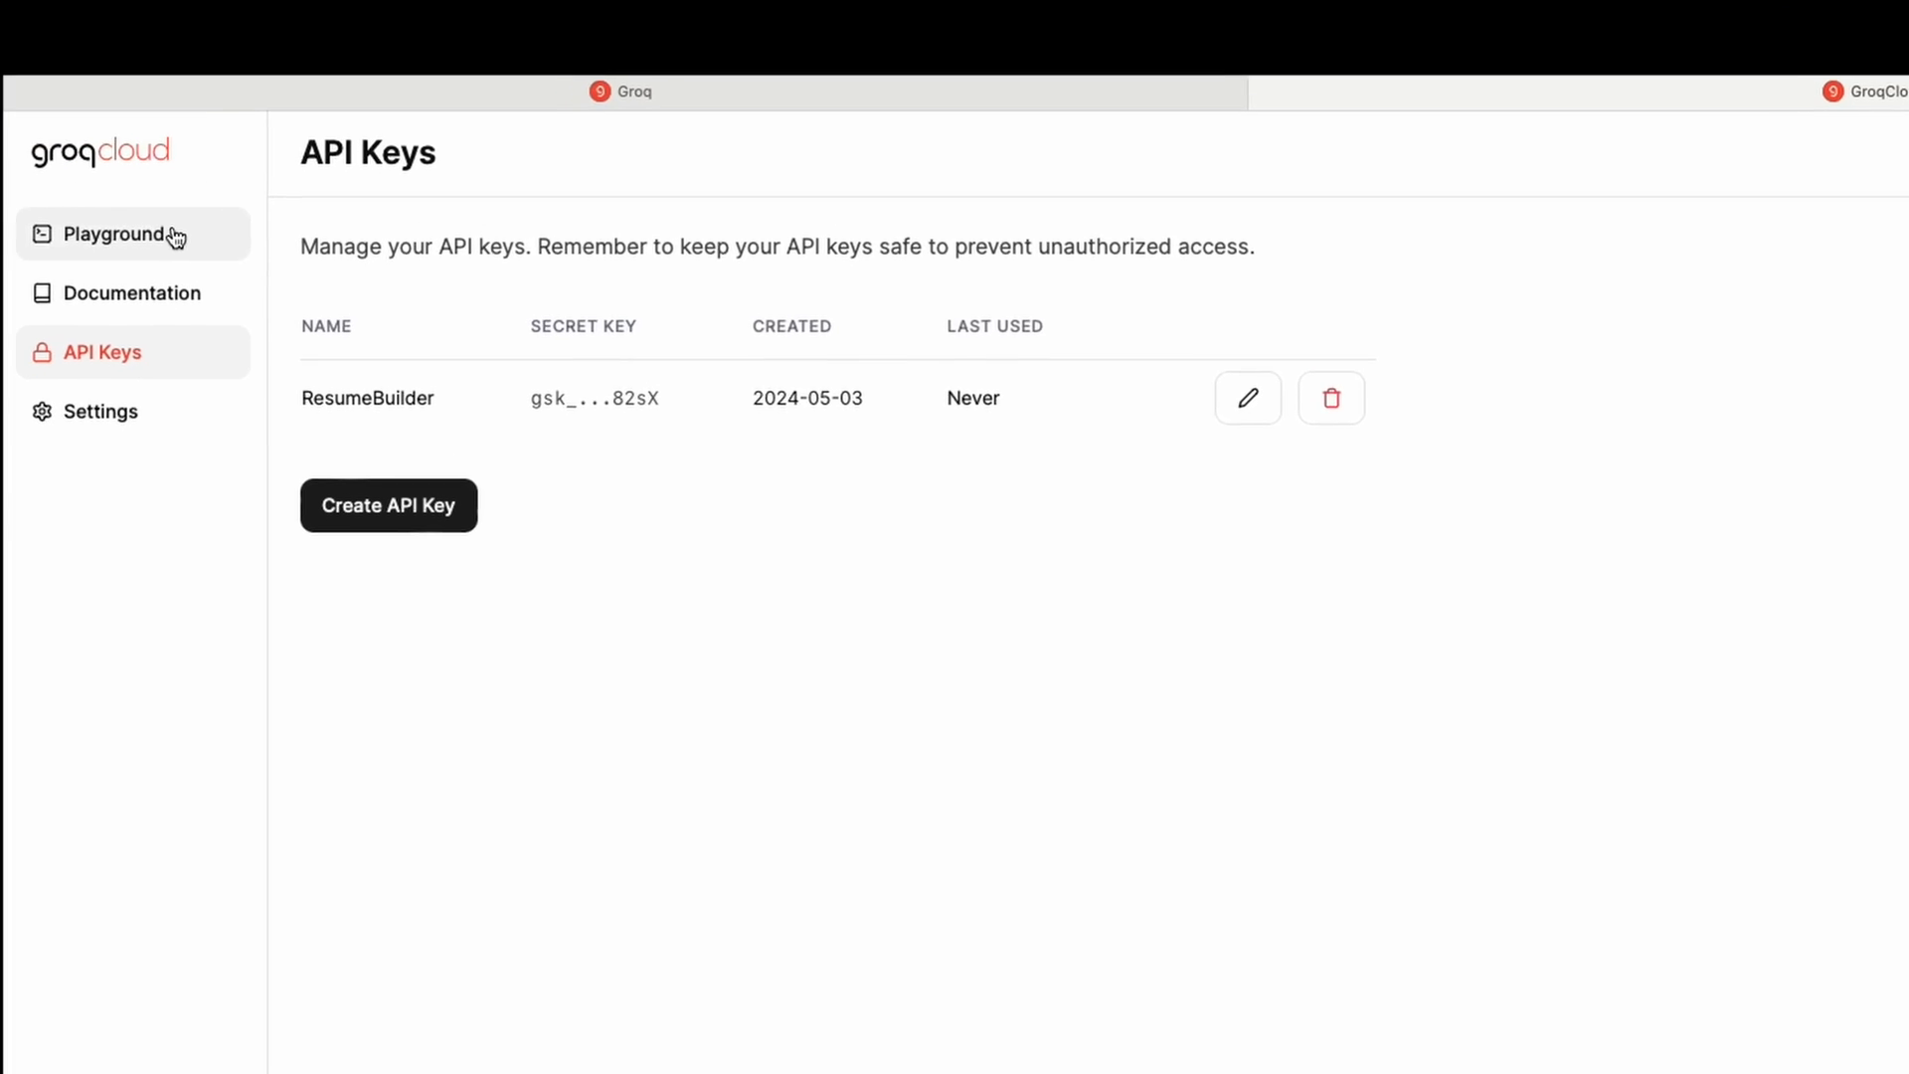
Select llama3-70b-8192 in the playground and enter the prompt 'Build a custom resume for this job posting'.
{"action": "left_click", "coordinate": [115, 235]}
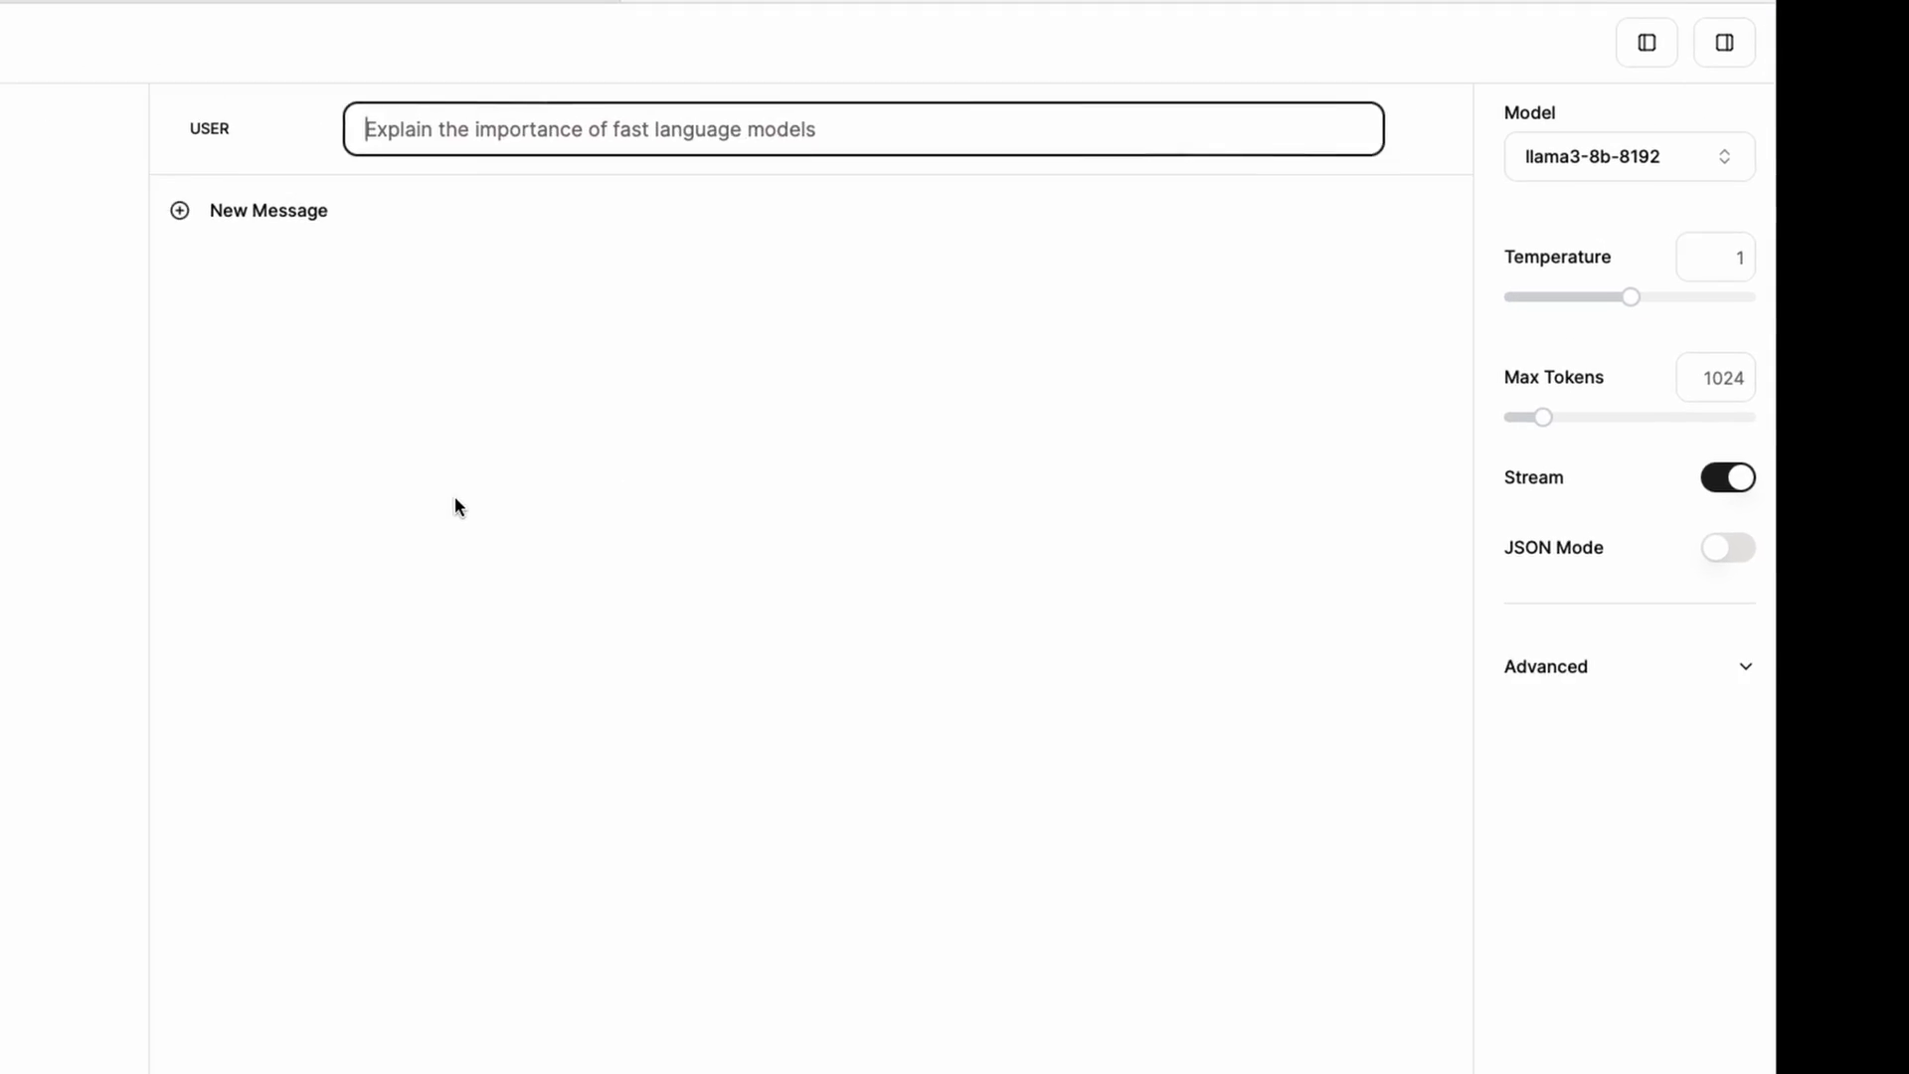
{"action": "left_click", "coordinate": [1628, 157]}
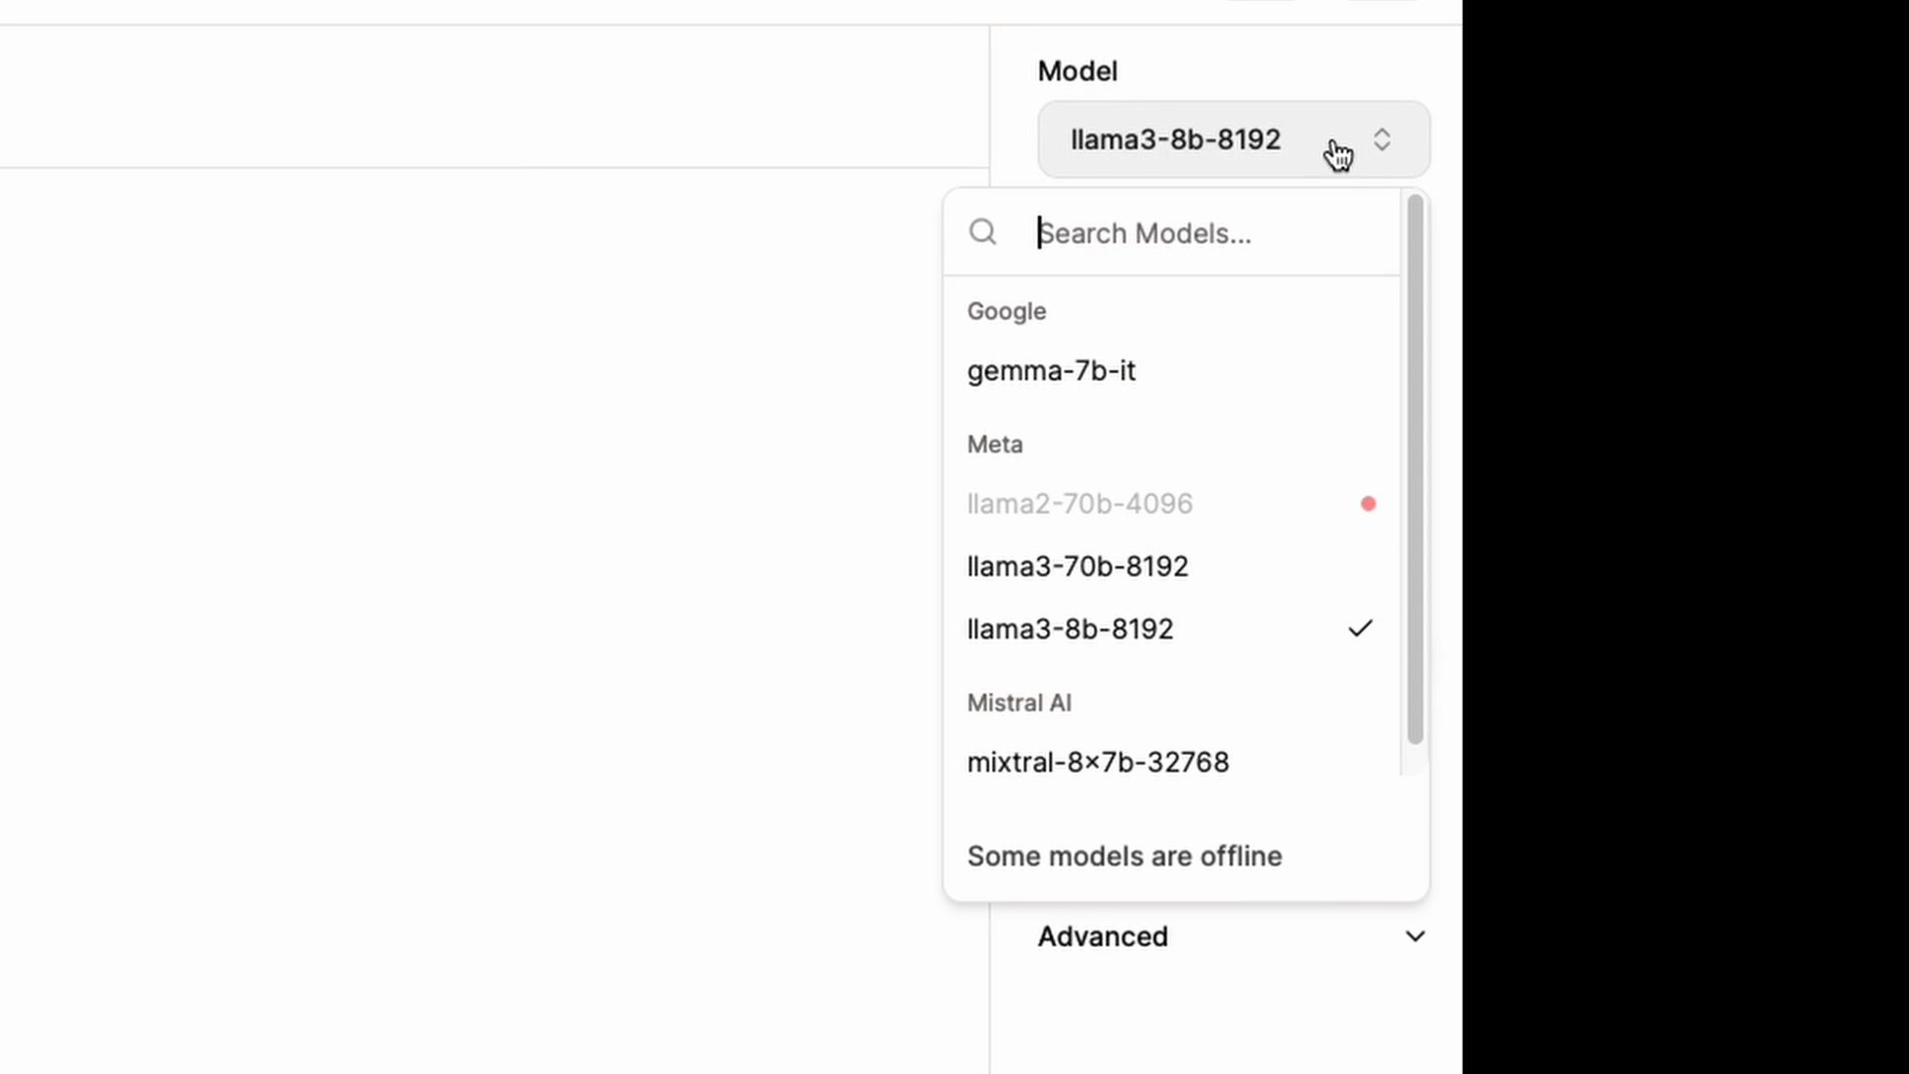
{"action": "mouse_move", "coordinate": [1193, 581]}
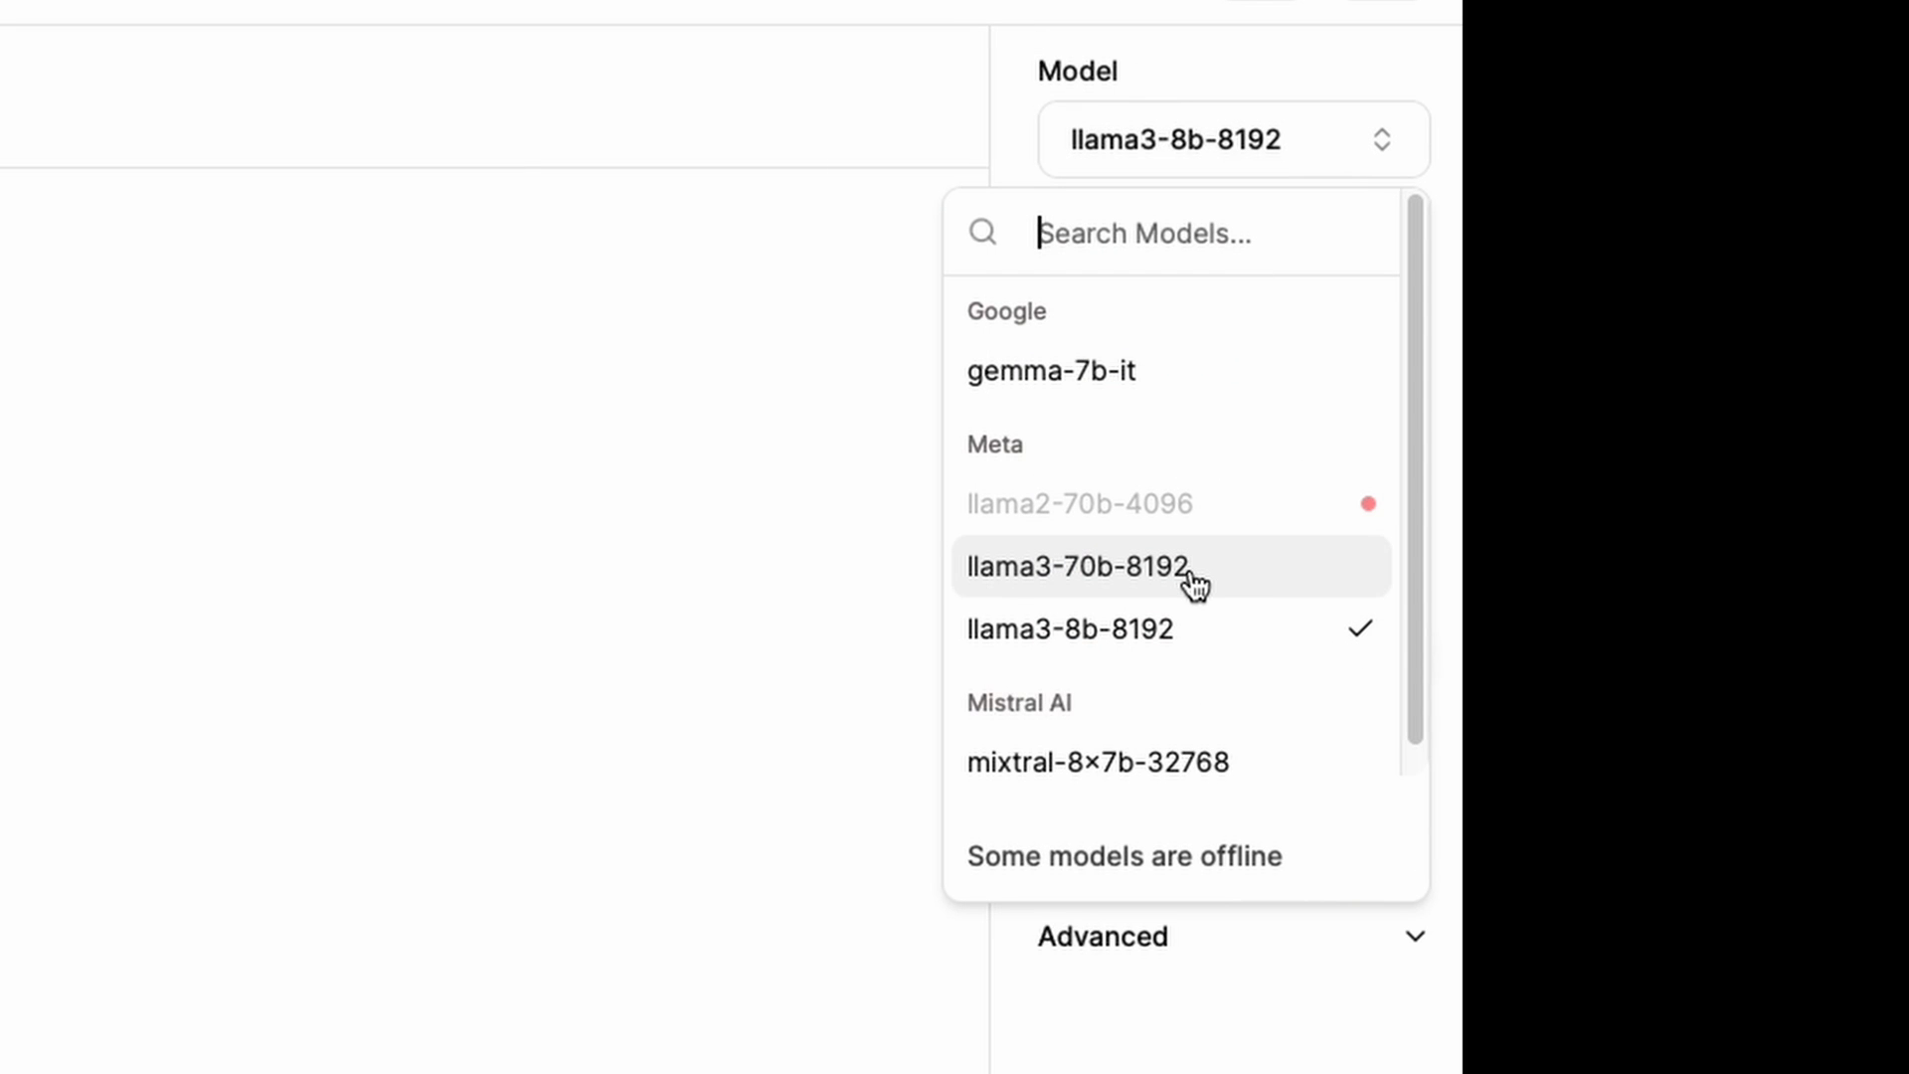
{"action": "left_click", "coordinate": [1086, 565]}
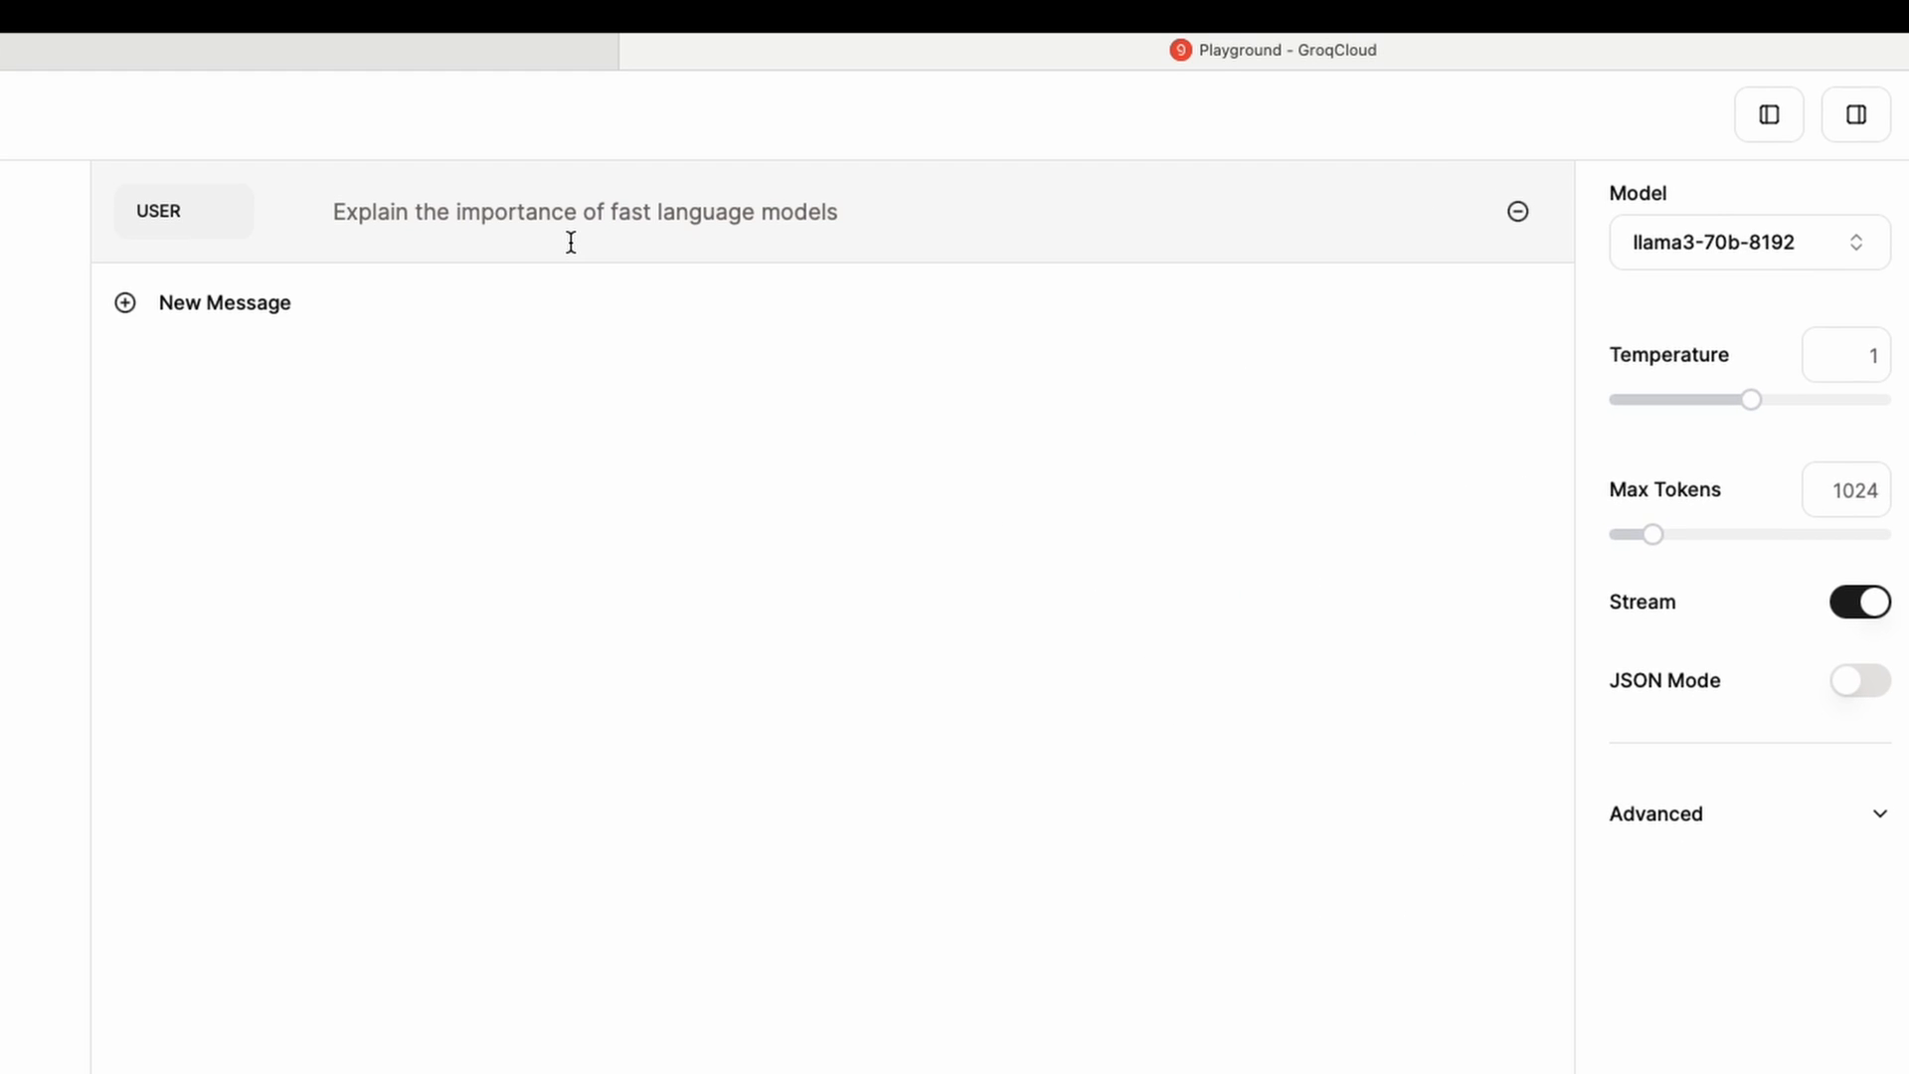
{"action": "type", "text": "Build a custom resume for this job posting"}
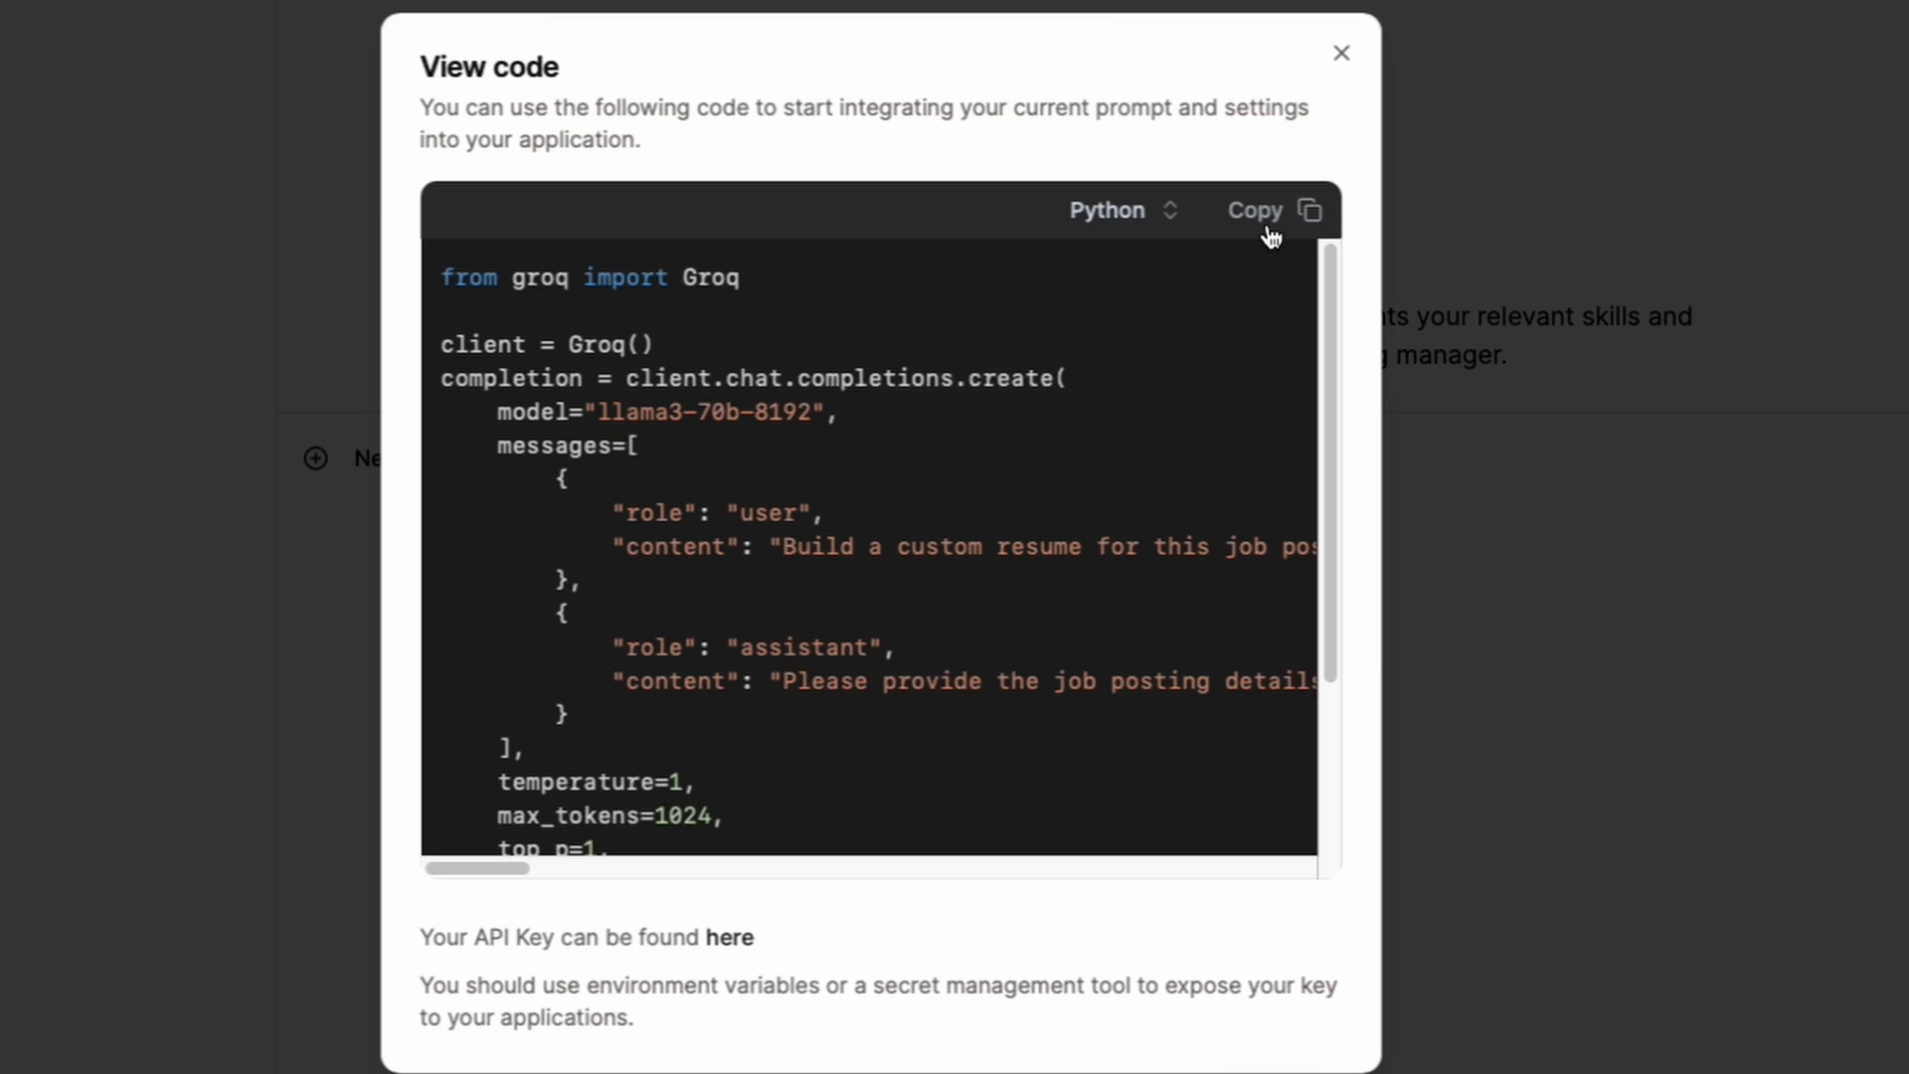
{"action": "mouse_move", "coordinate": [1268, 239]}
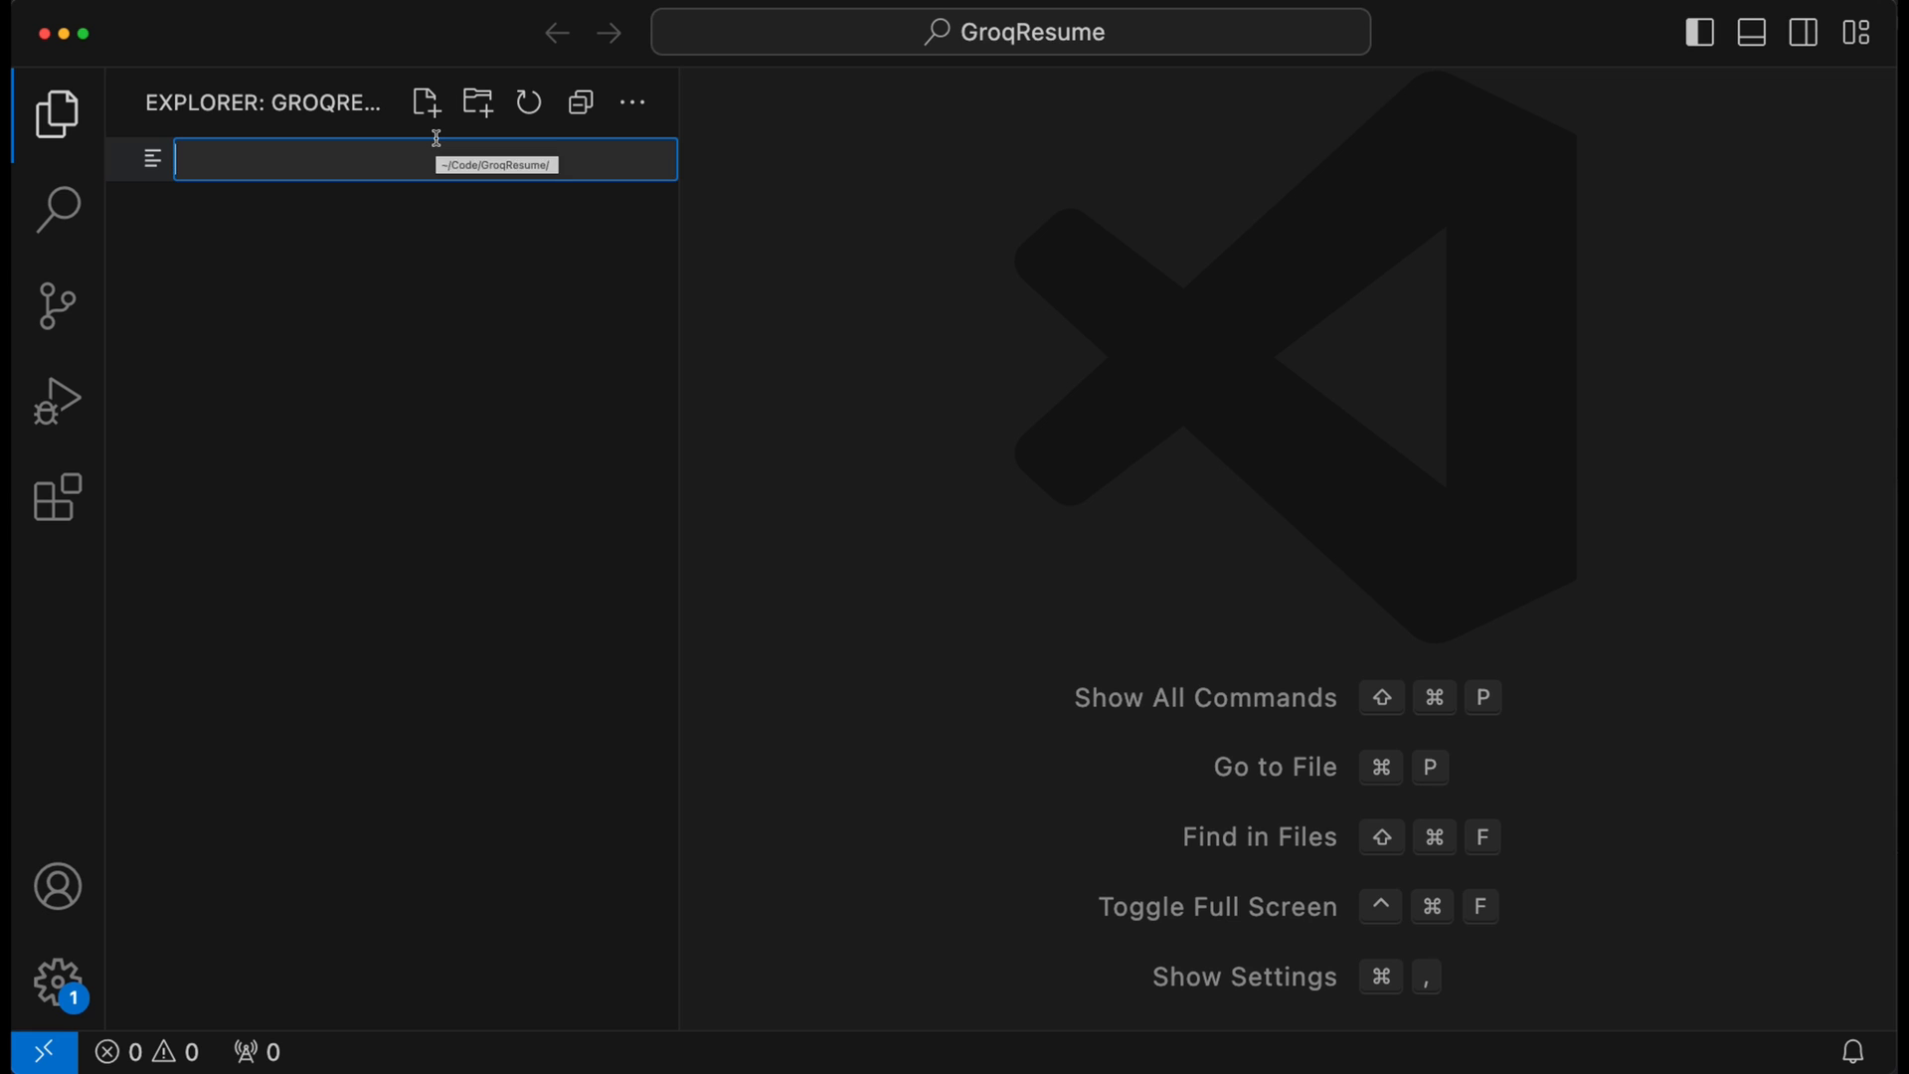
Name the new file resumebuilder.py and run it with 'python resumebuilder.py' in the terminal.
{"action": "type", "text": "resumebuilder.p"}
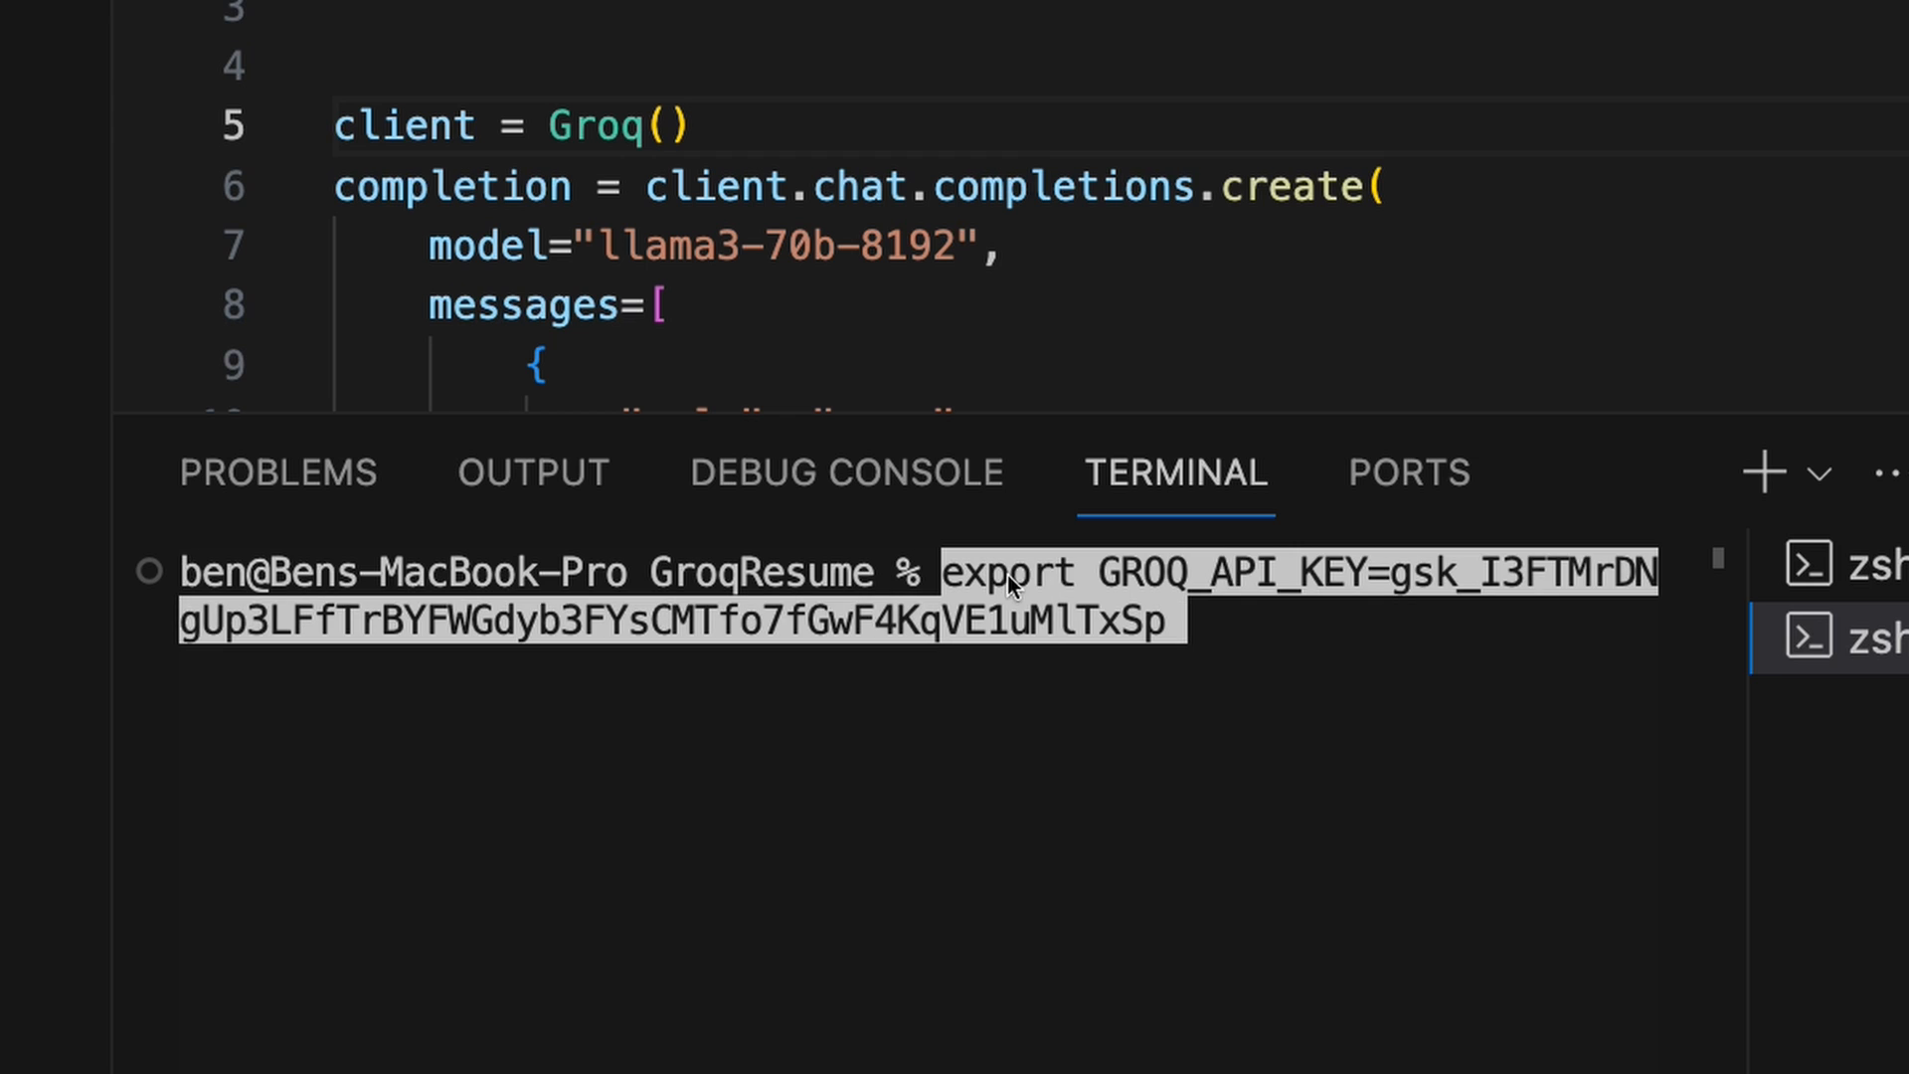
{"action": "mouse_move", "coordinate": [1113, 599]}
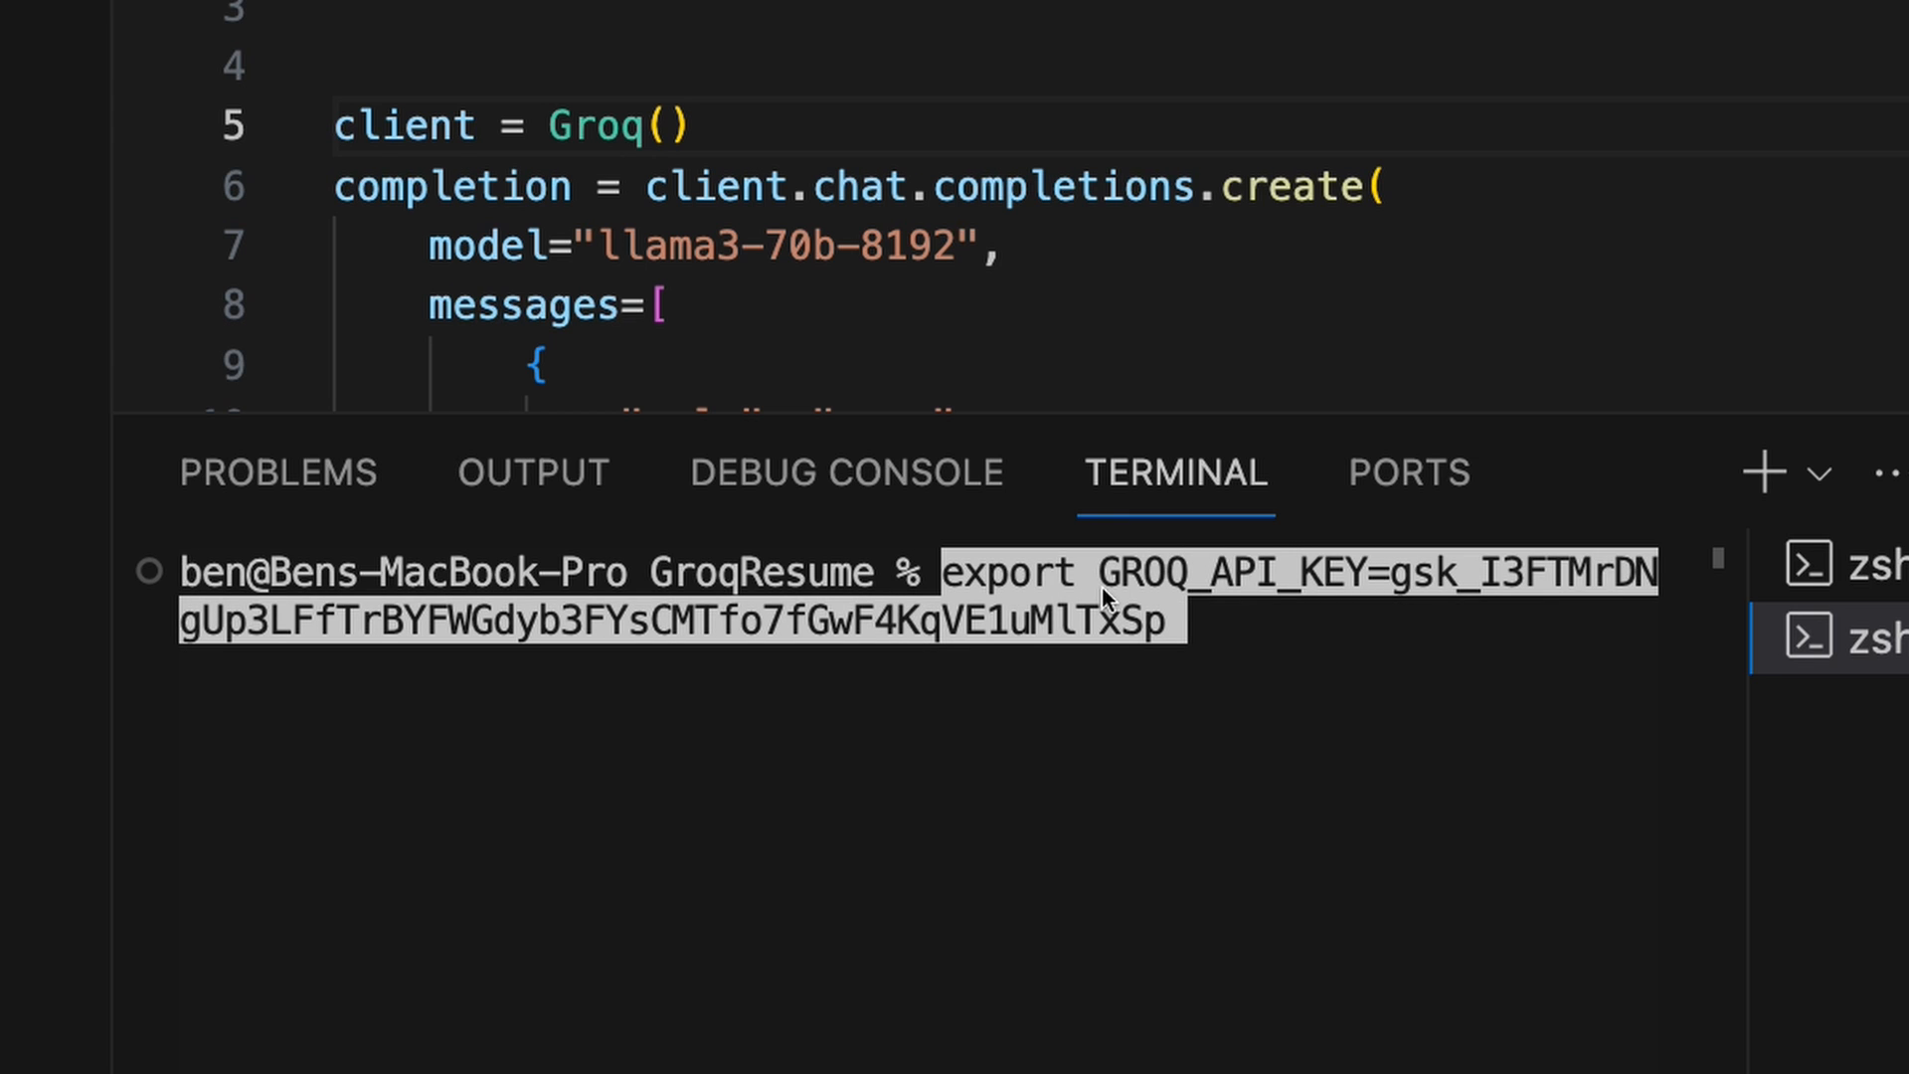
{"action": "mouse_move", "coordinate": [1207, 609]}
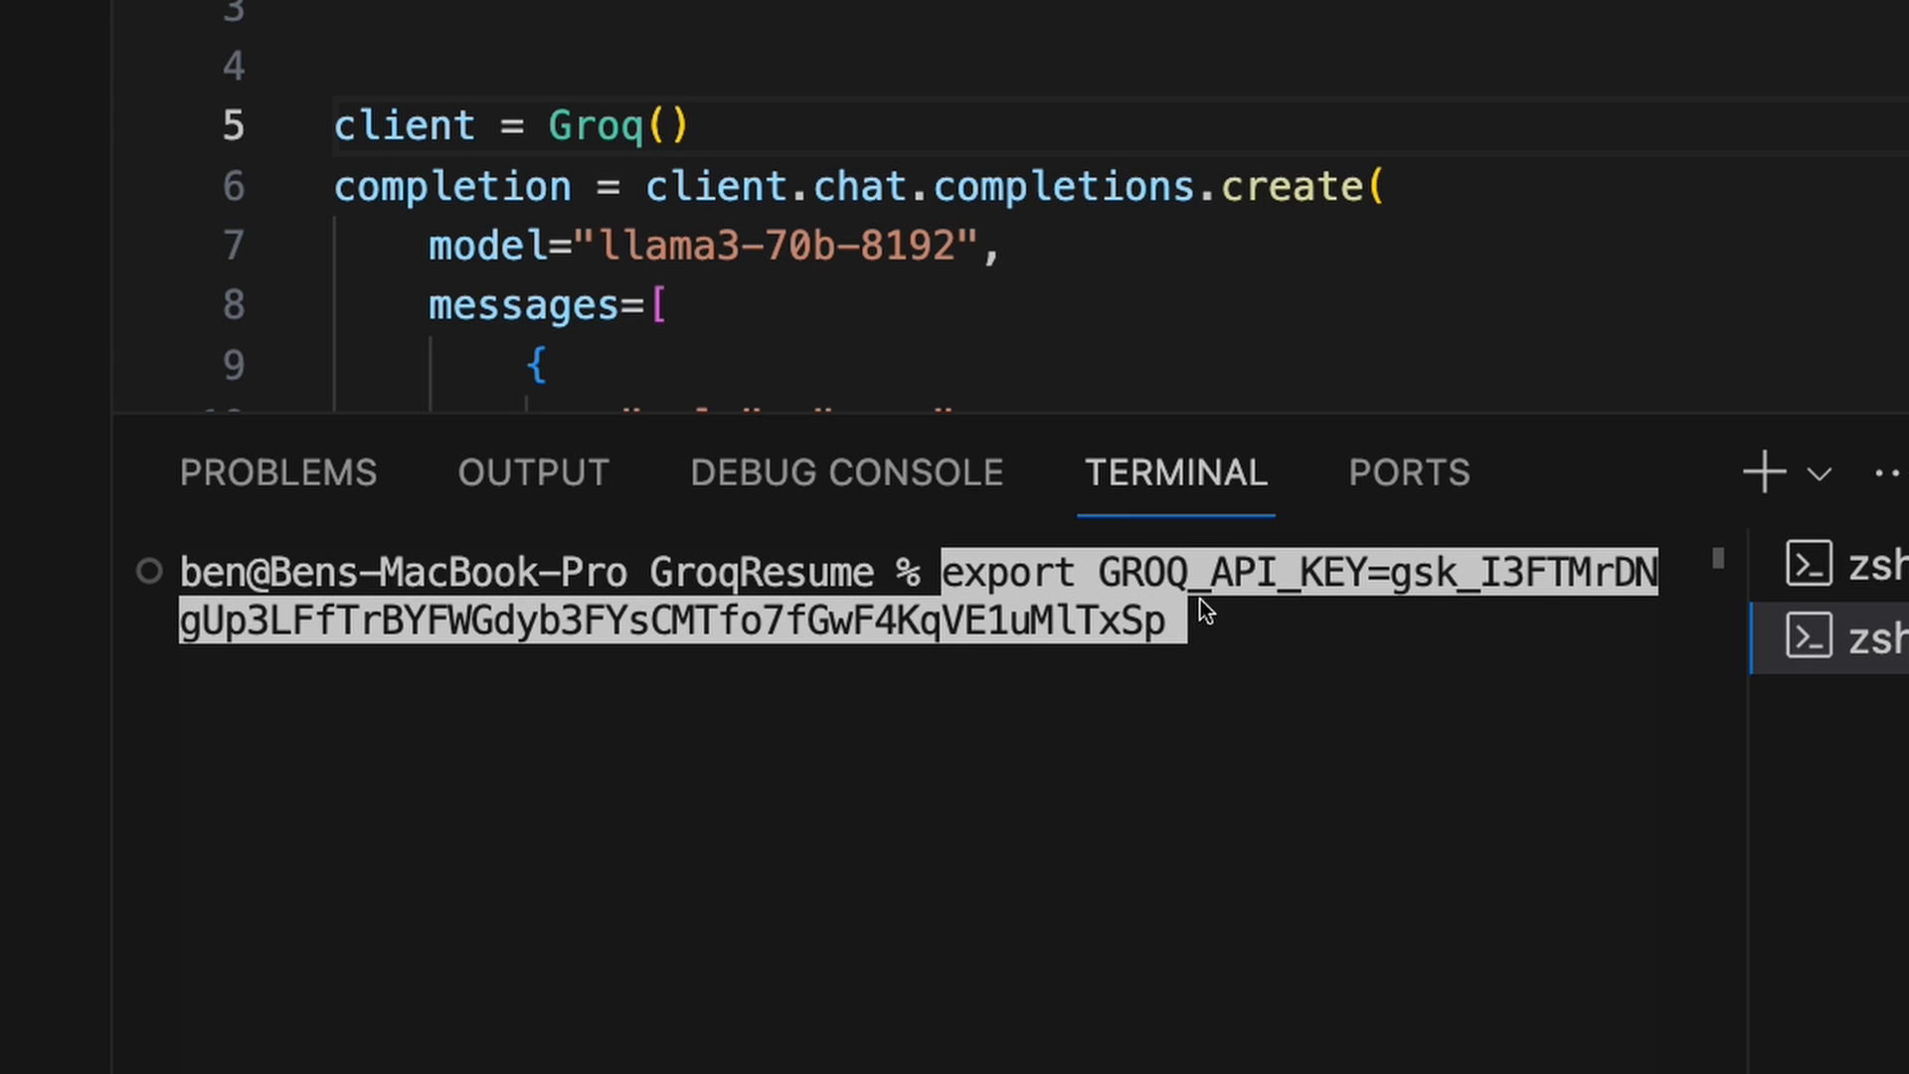
{"action": "mouse_move", "coordinate": [1253, 629]}
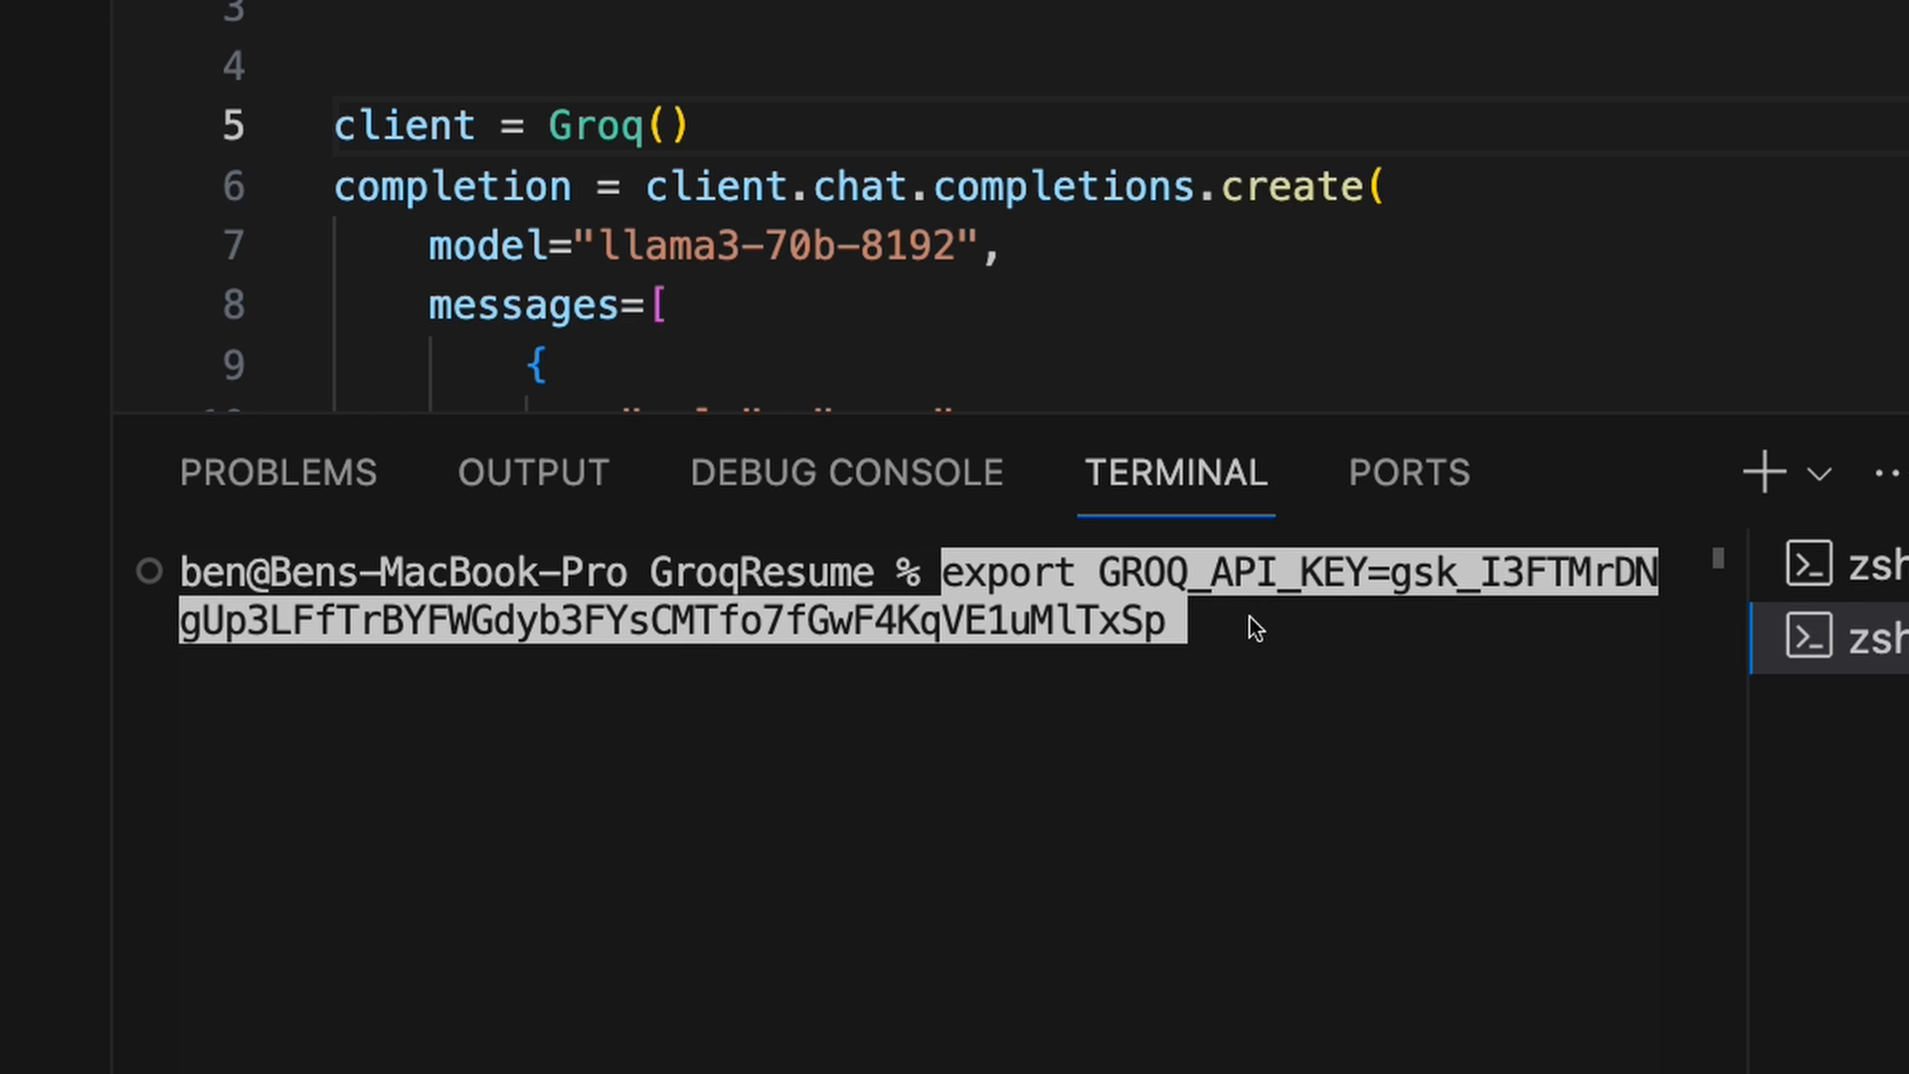
{"action": "type", "text": "python resumebuilder.py"}
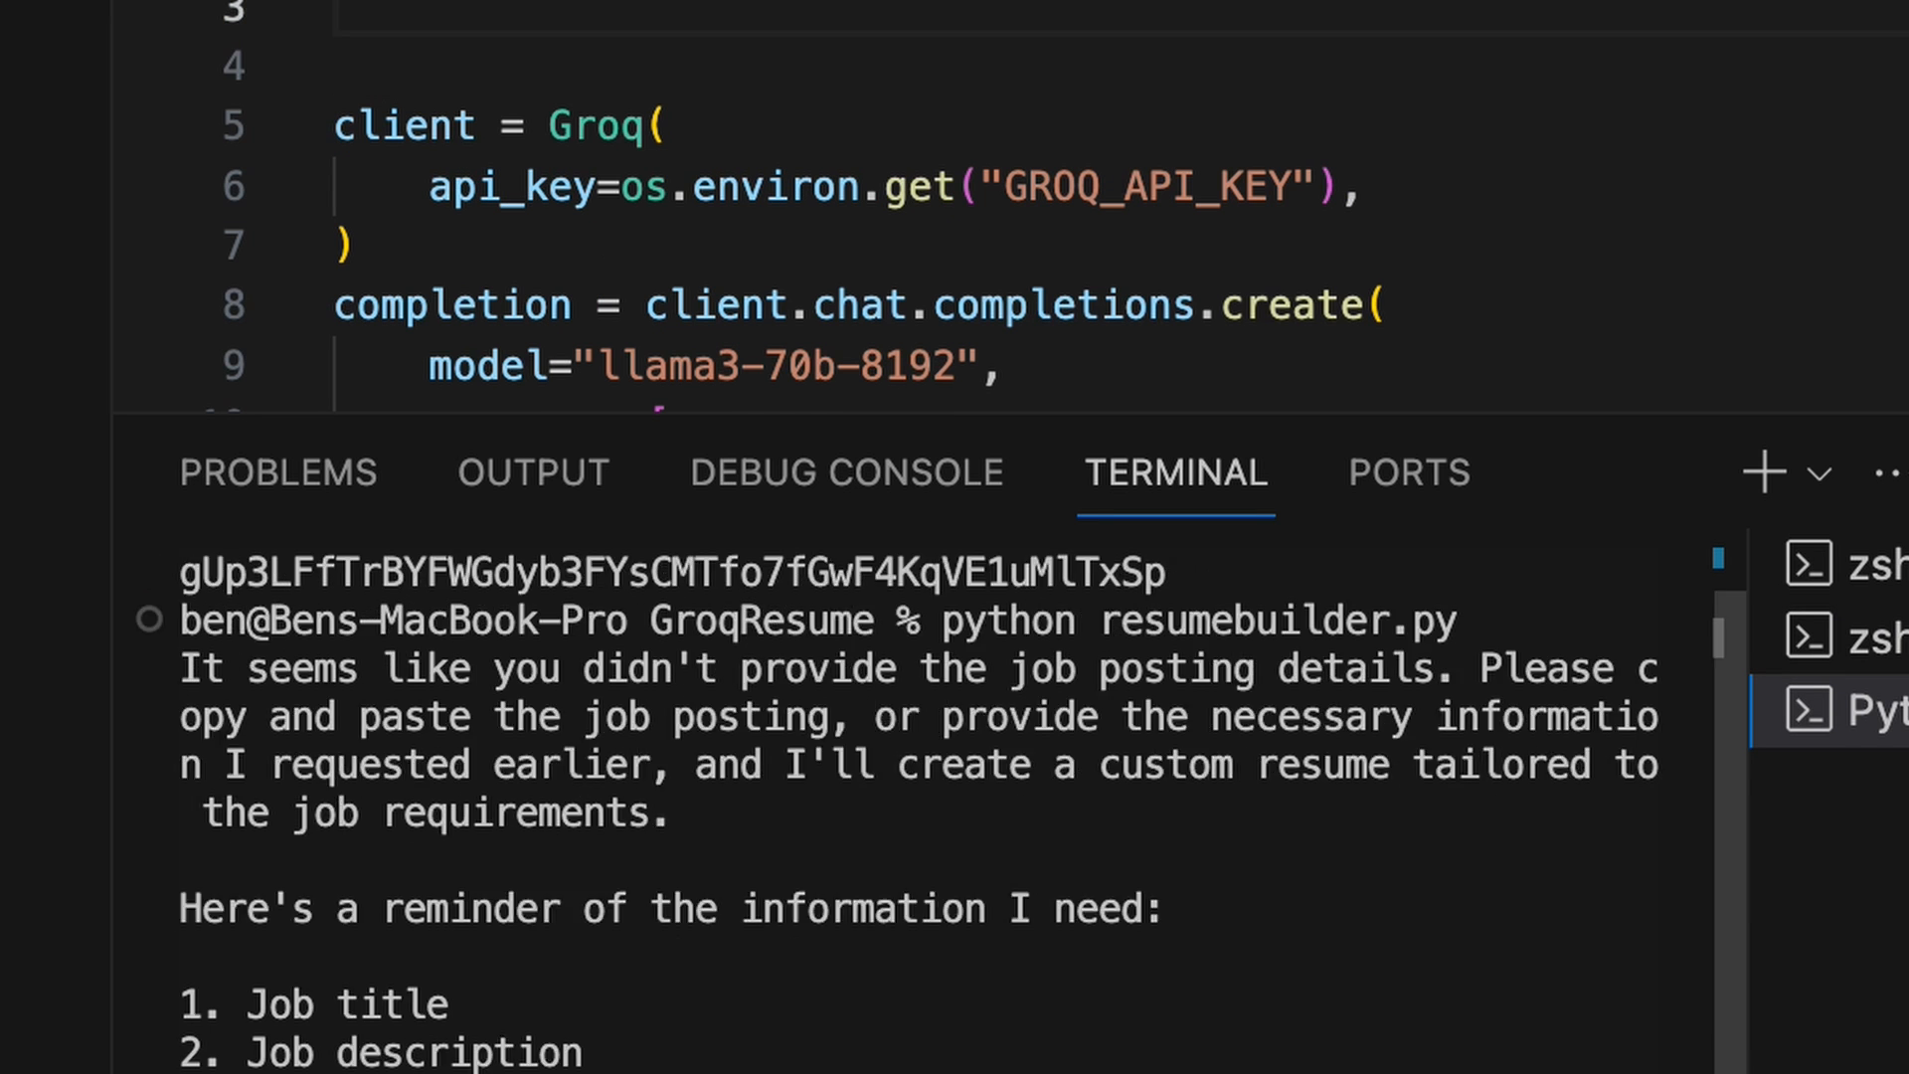
Add a timestamp line using datetime.now().strftime("%Y%m%d%H%M%S") to the script.
{"action": "scroll", "scroll_direction": "down", "scroll_amount": 3}
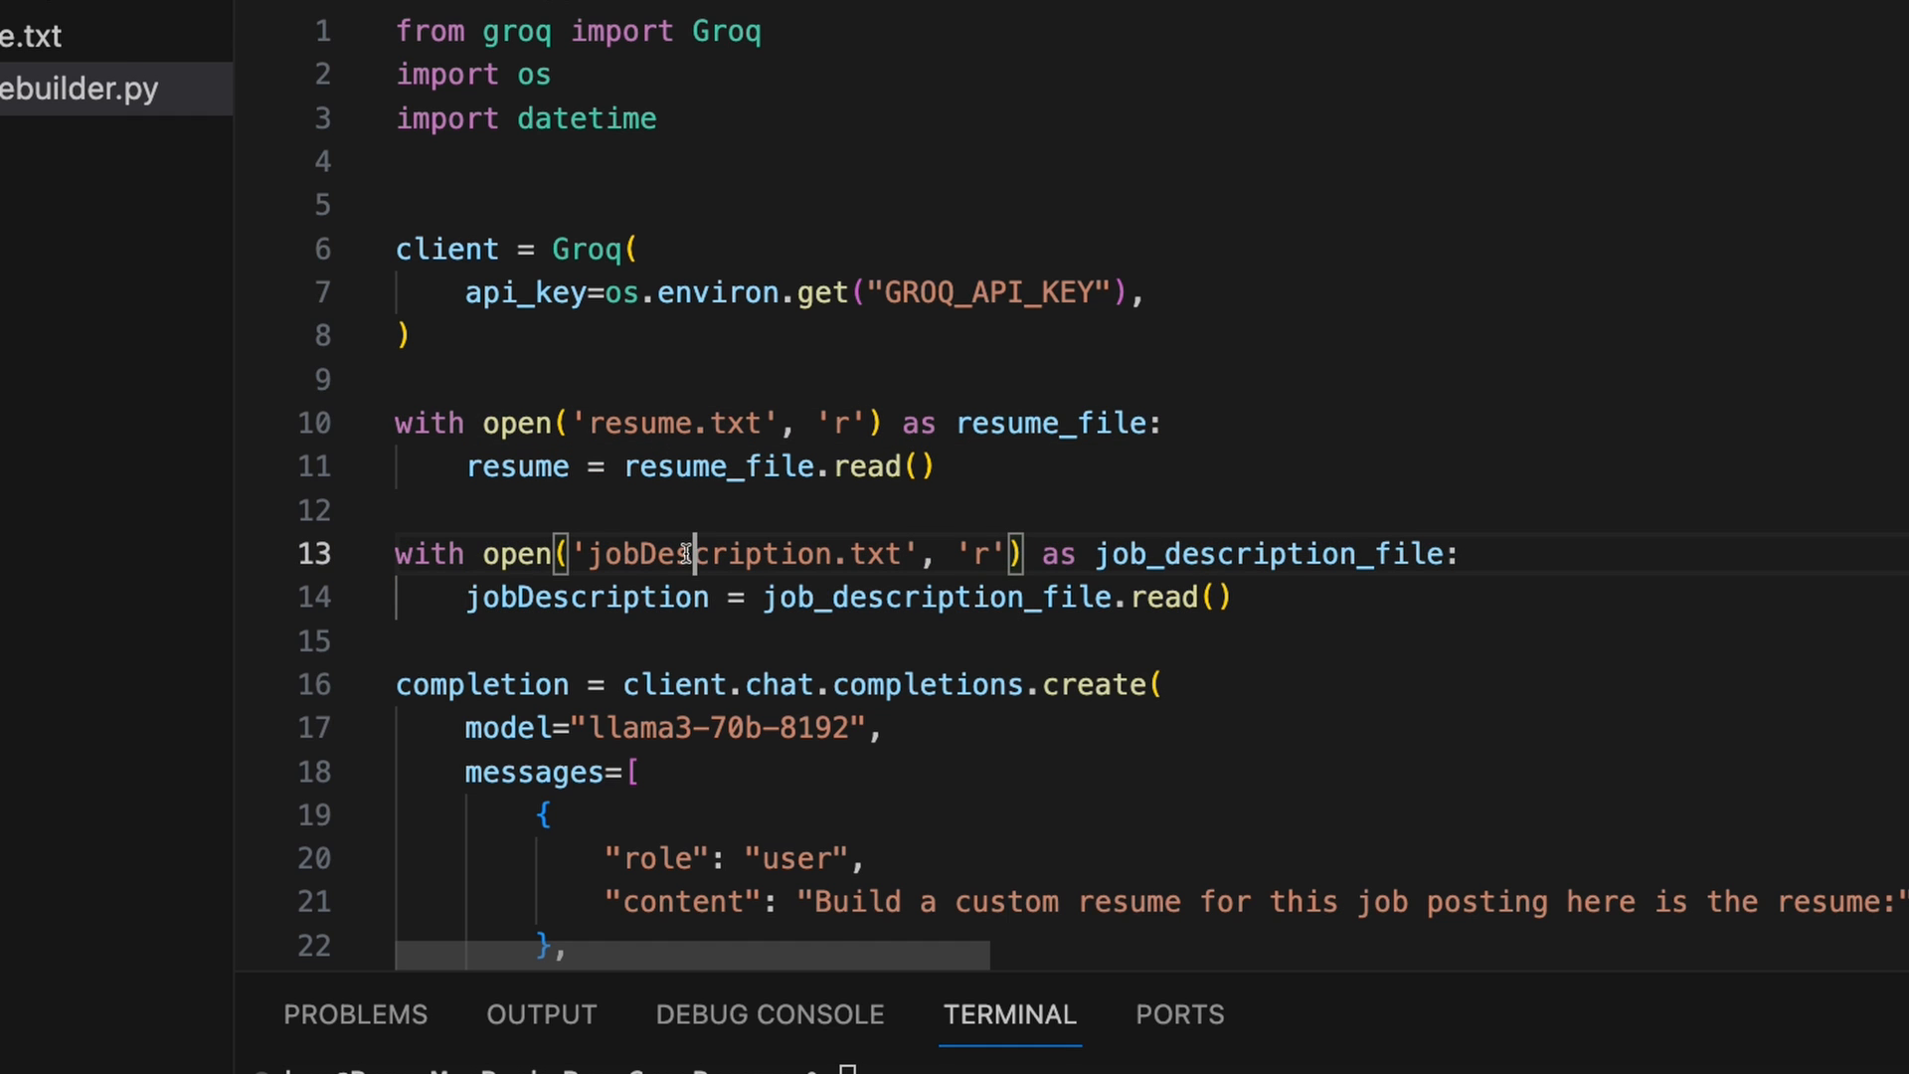
{"action": "scroll", "scroll_direction": "down", "scroll_amount": 3}
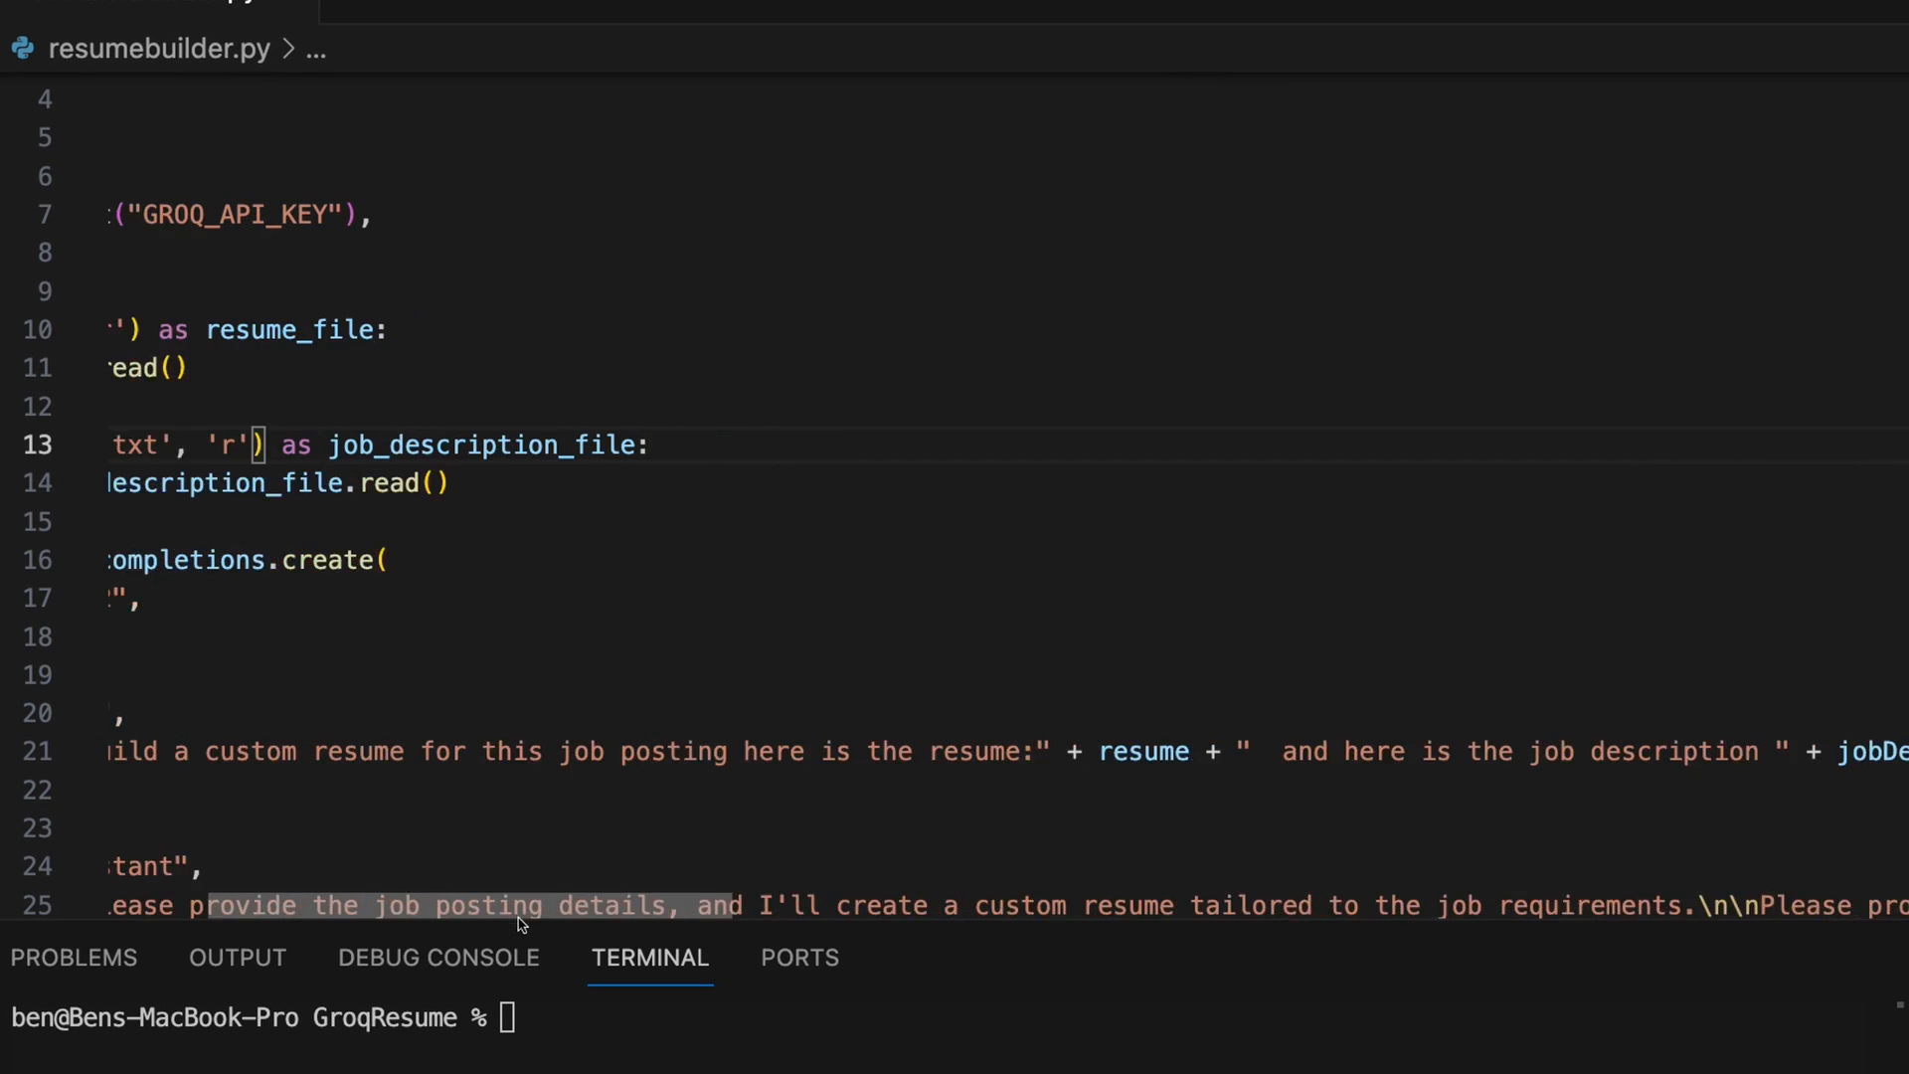
{"action": "scroll", "scroll_direction": "right", "scroll_amount": 3}
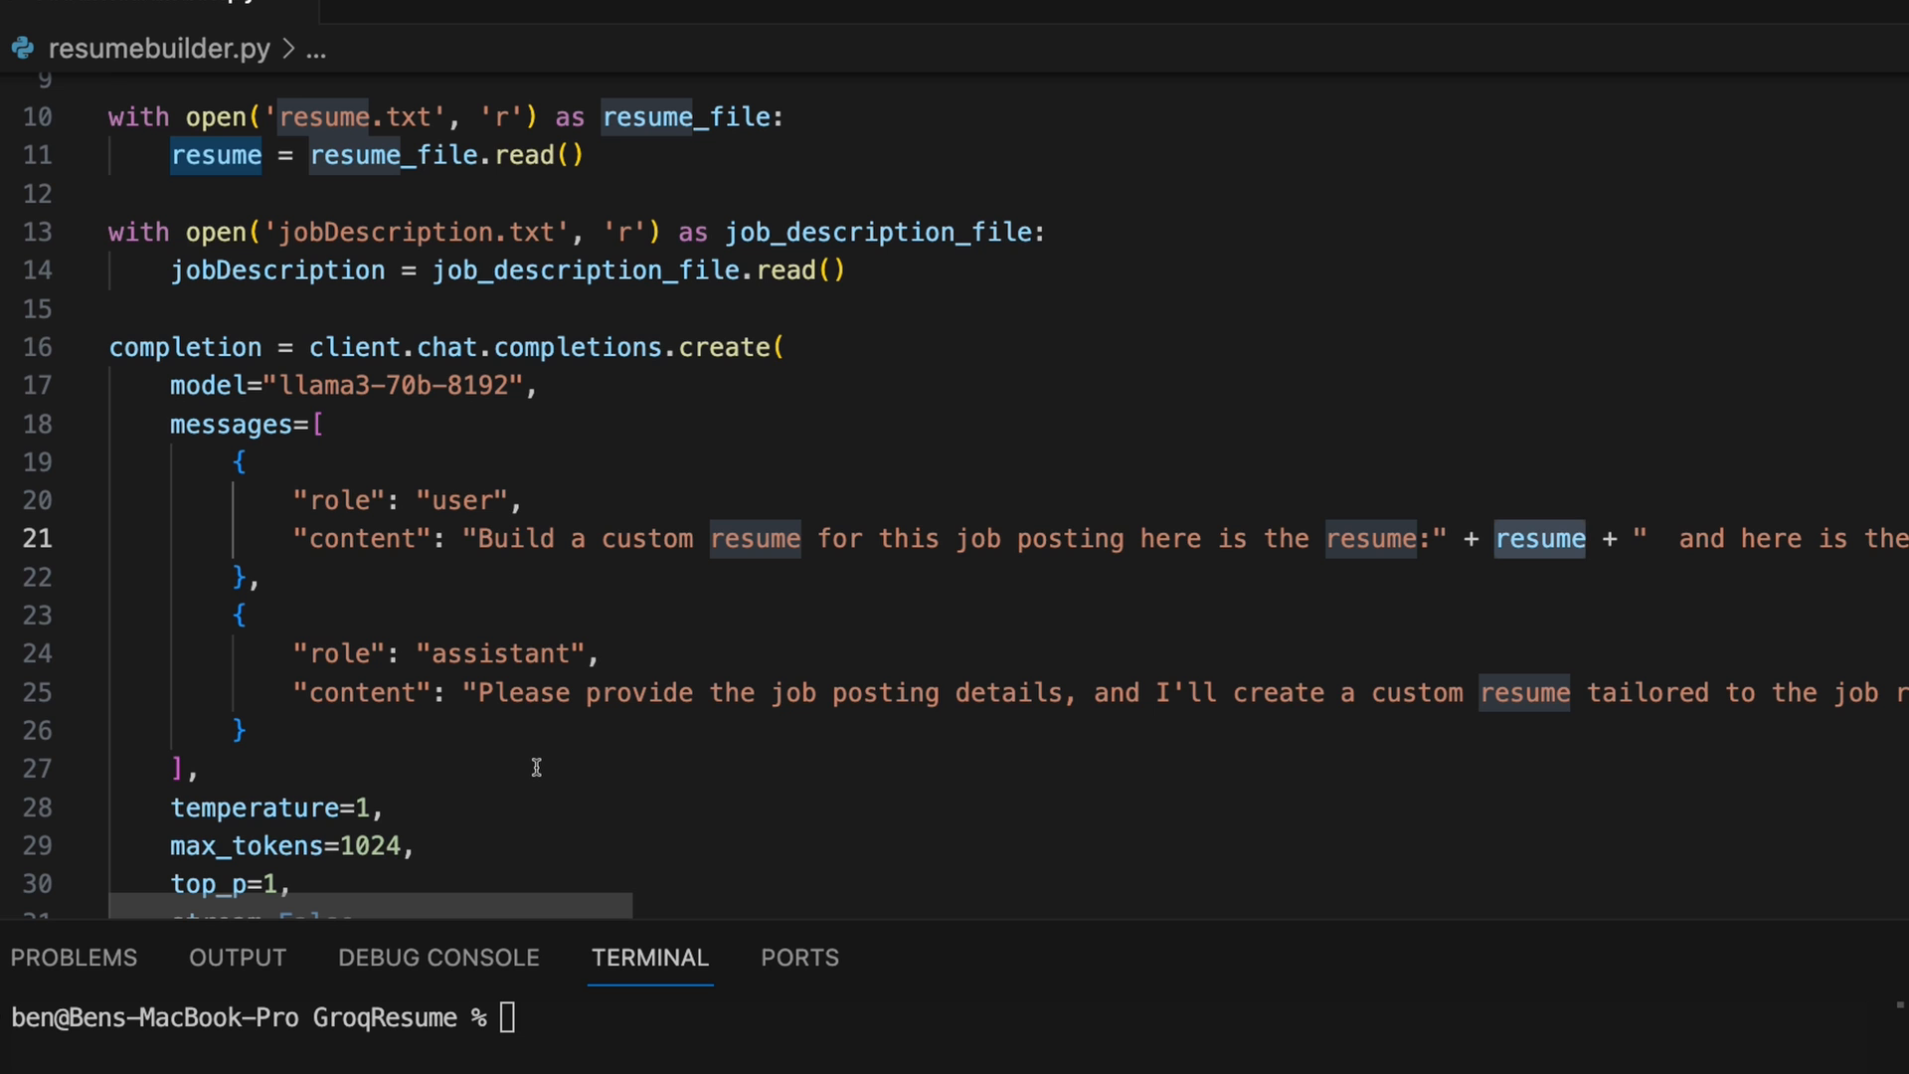
{"action": "scroll", "scroll_direction": "down", "scroll_amount": 3}
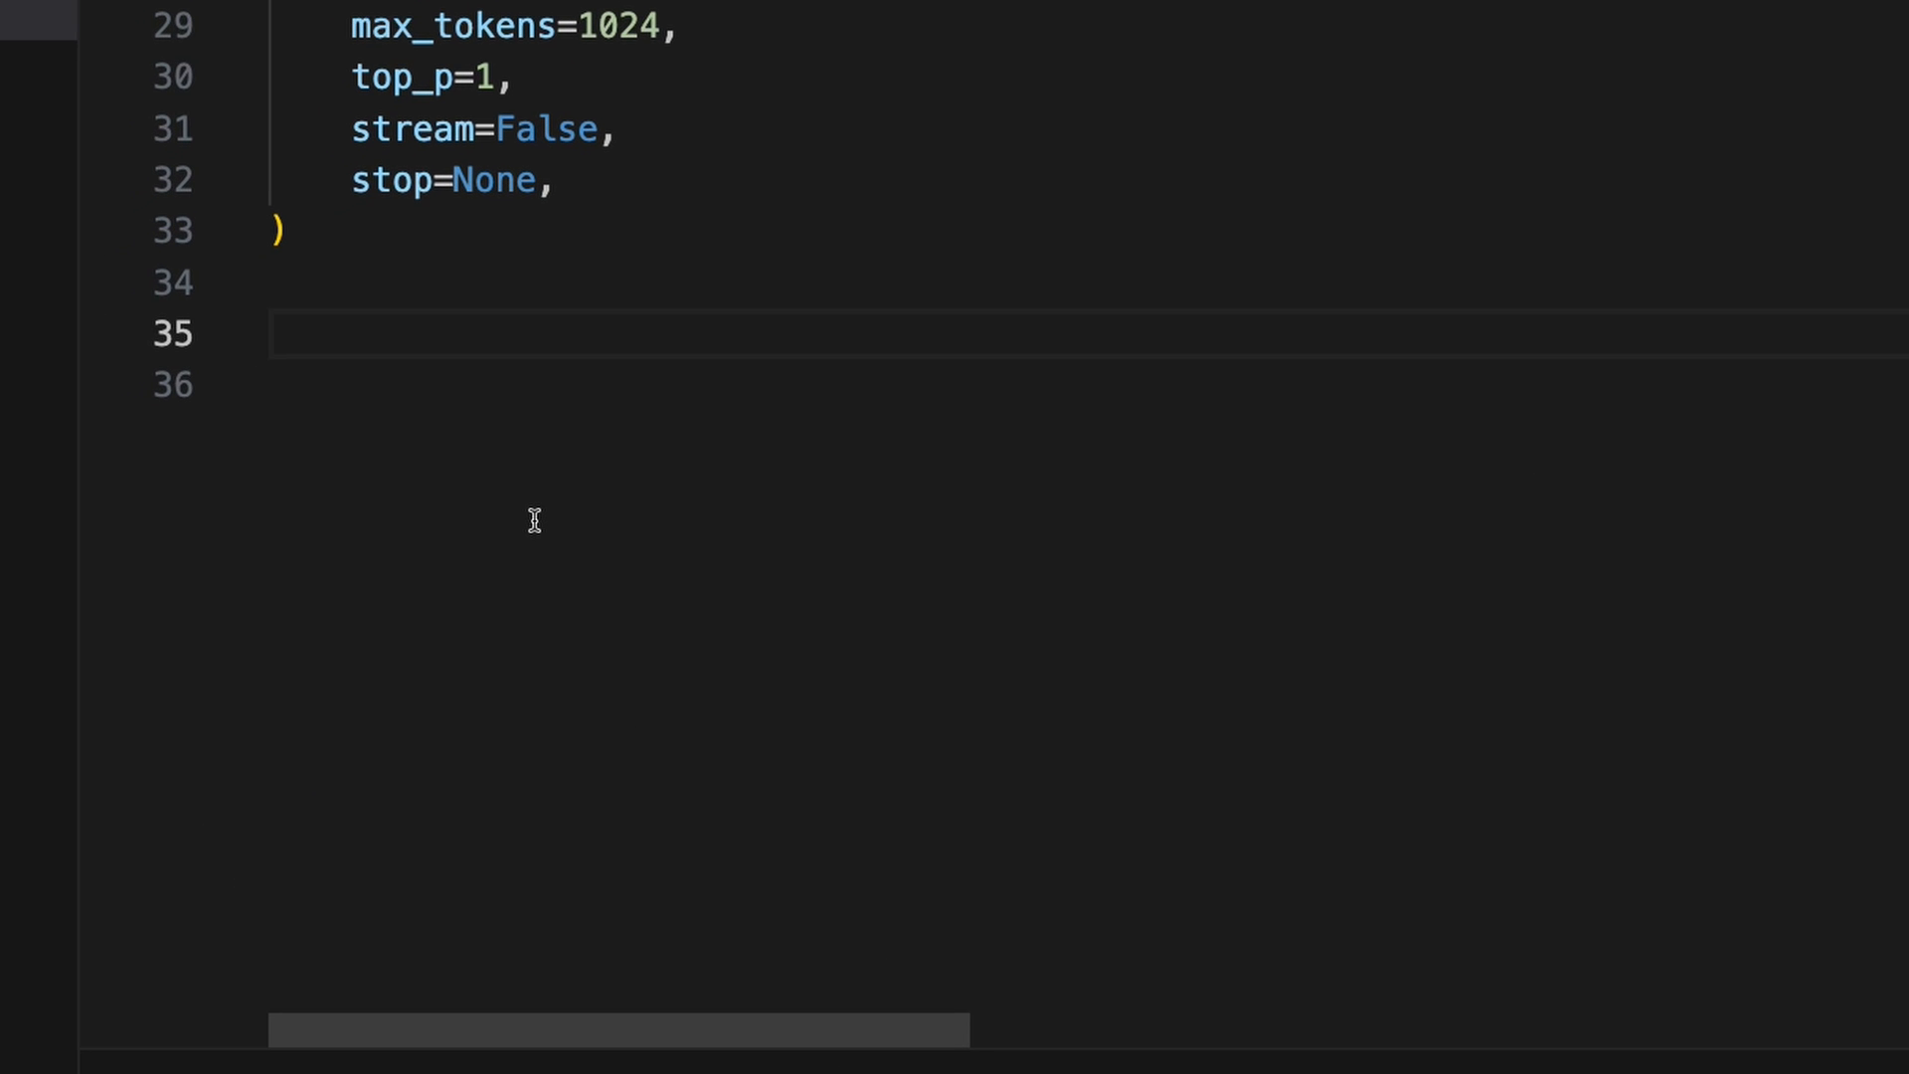
{"action": "type", "text": "timestamp = datetime.datetime.now().strftime(\"%Y%m%d%H%M%S\")"}
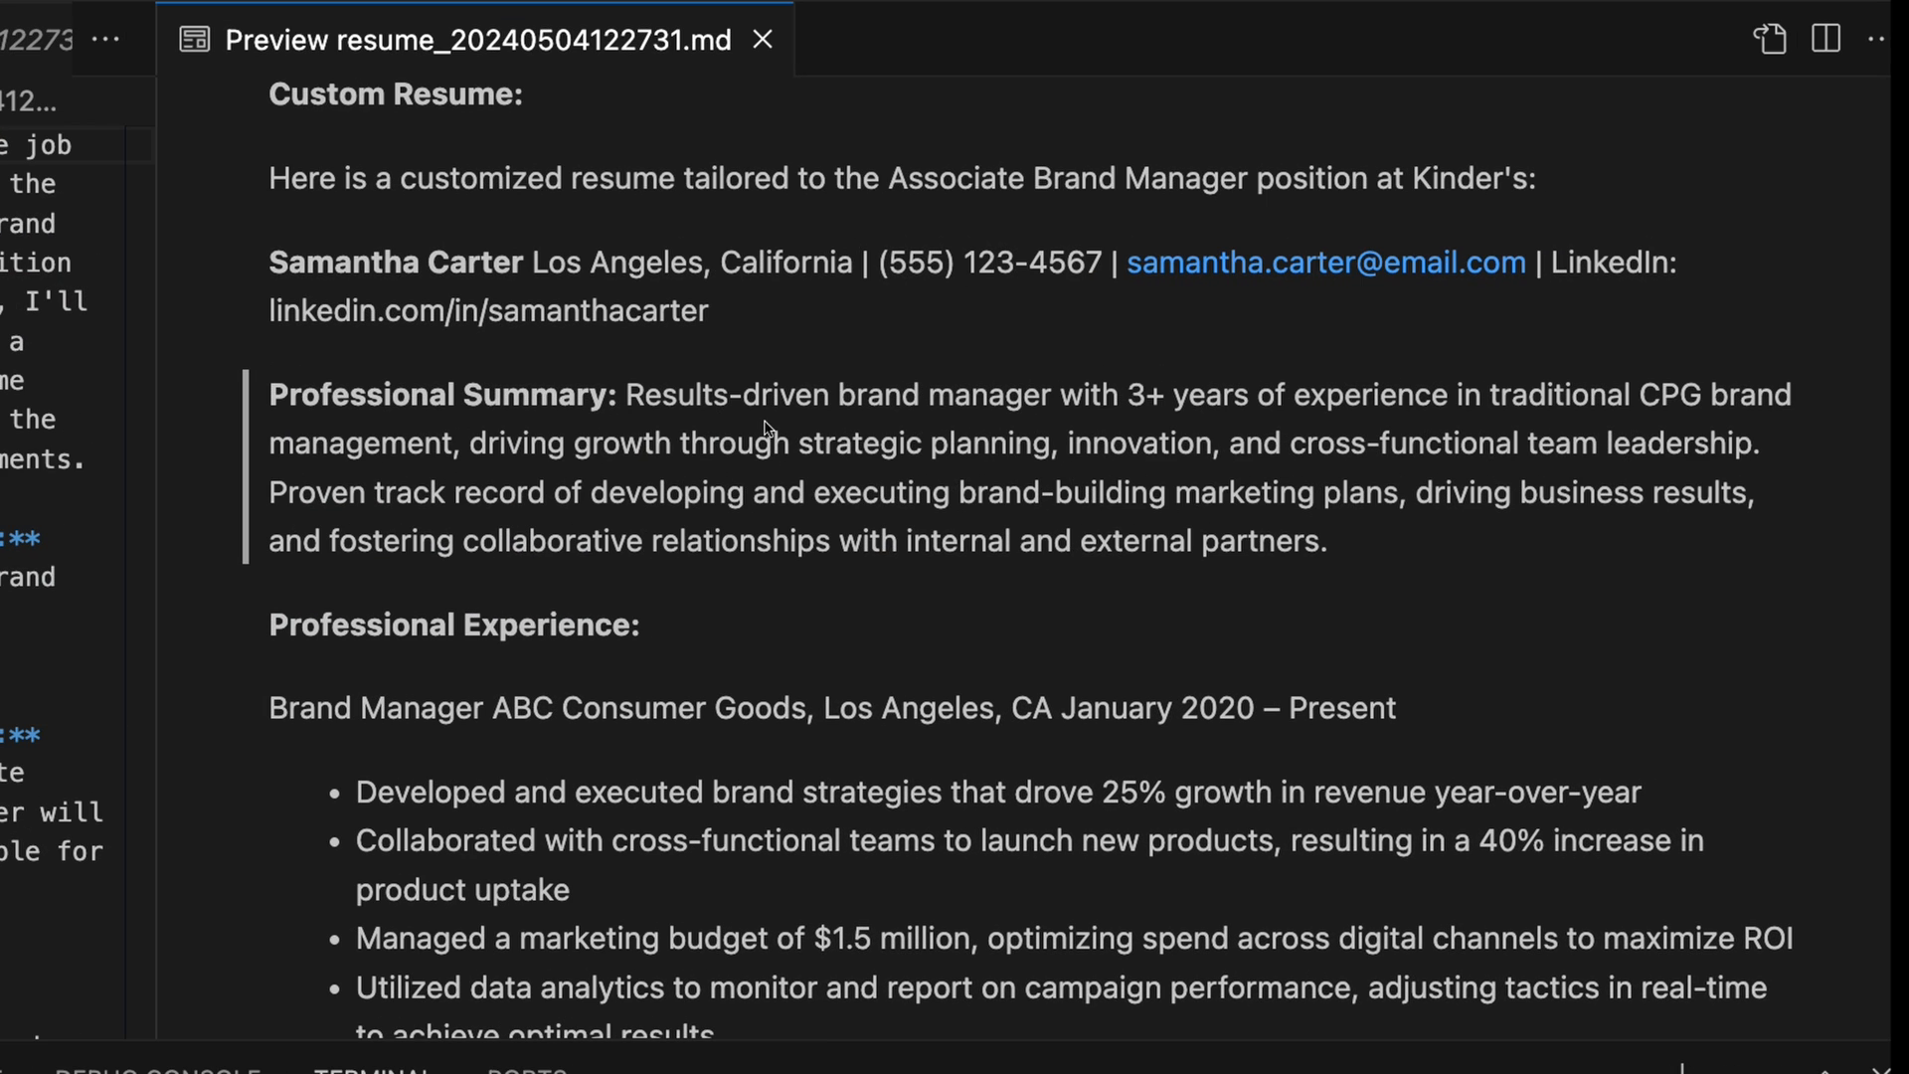
Select '3+ years of experience in traditional CPG brand management' in the resume preview's Professional Summary.
{"action": "double_click", "coordinate": [1144, 394]}
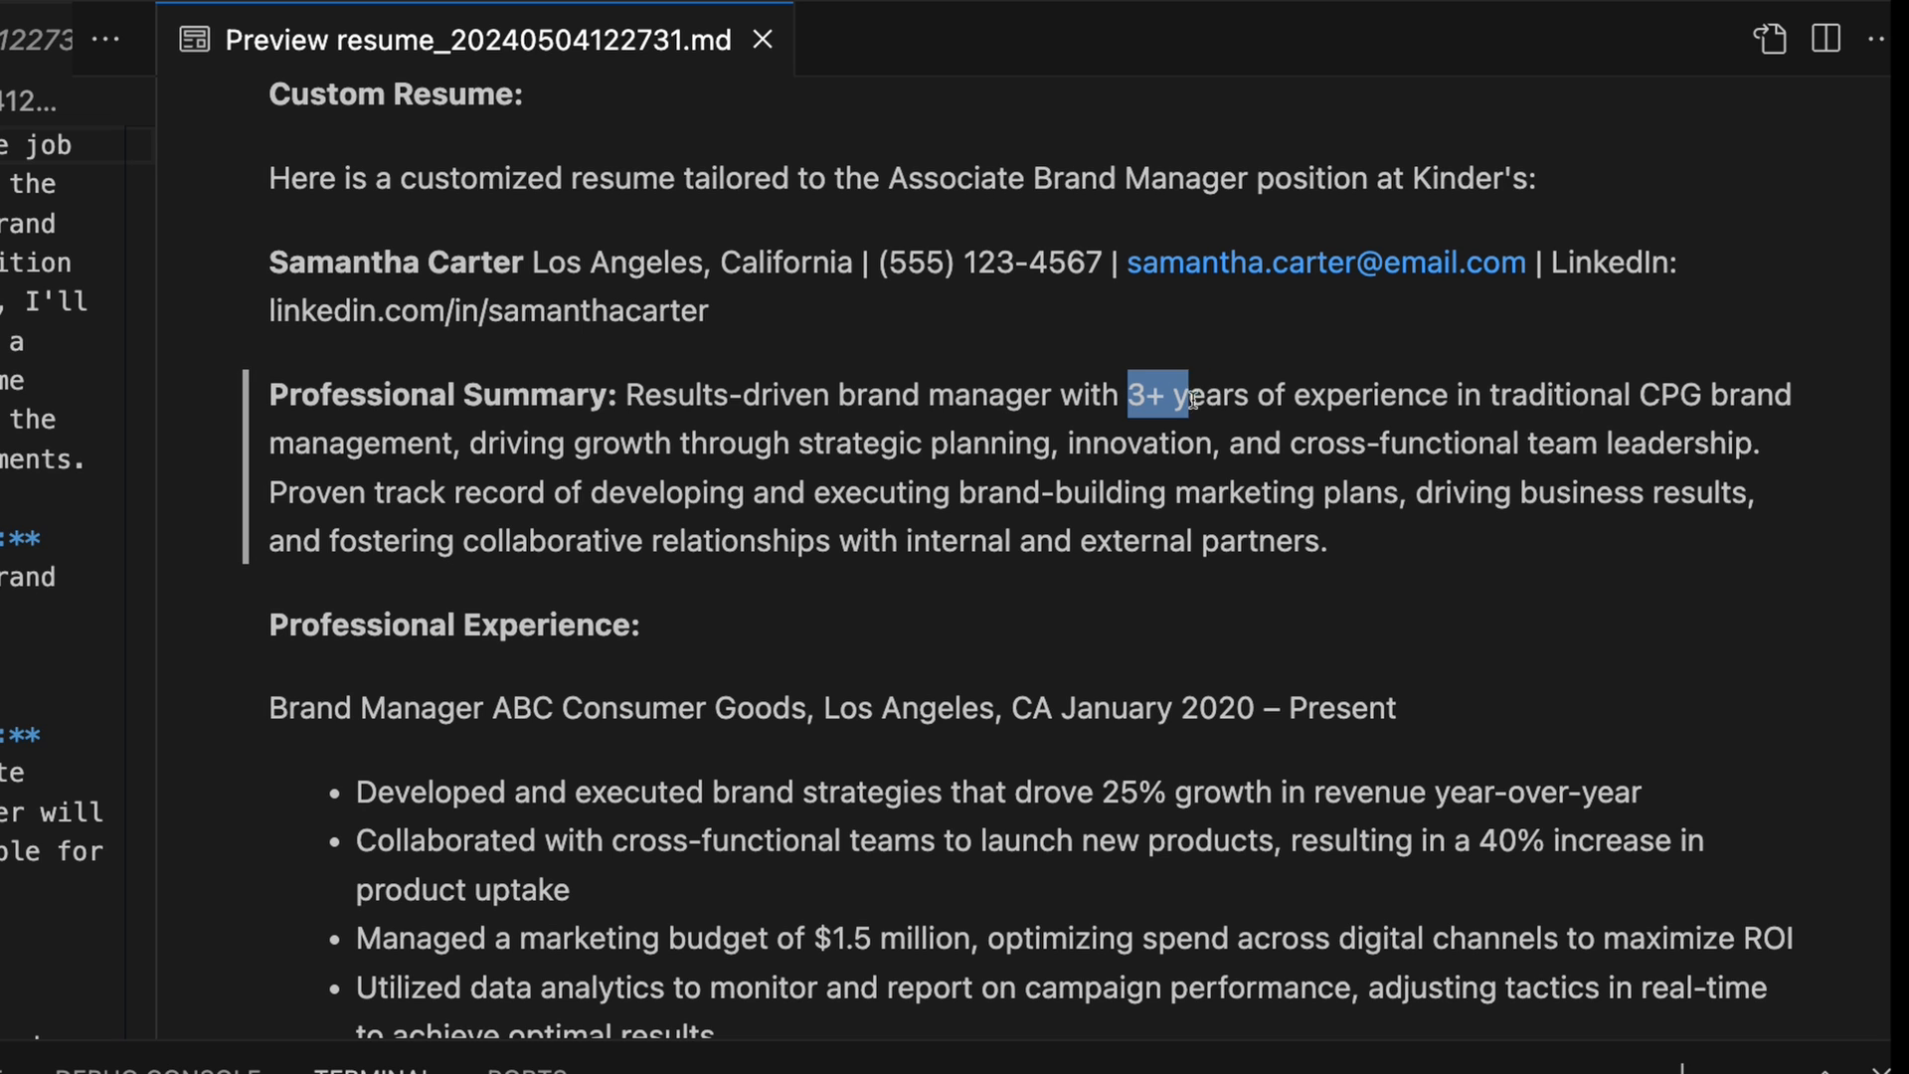
{"action": "left_click_drag", "start_coordinate": [1132, 394], "coordinate": [1778, 393]}
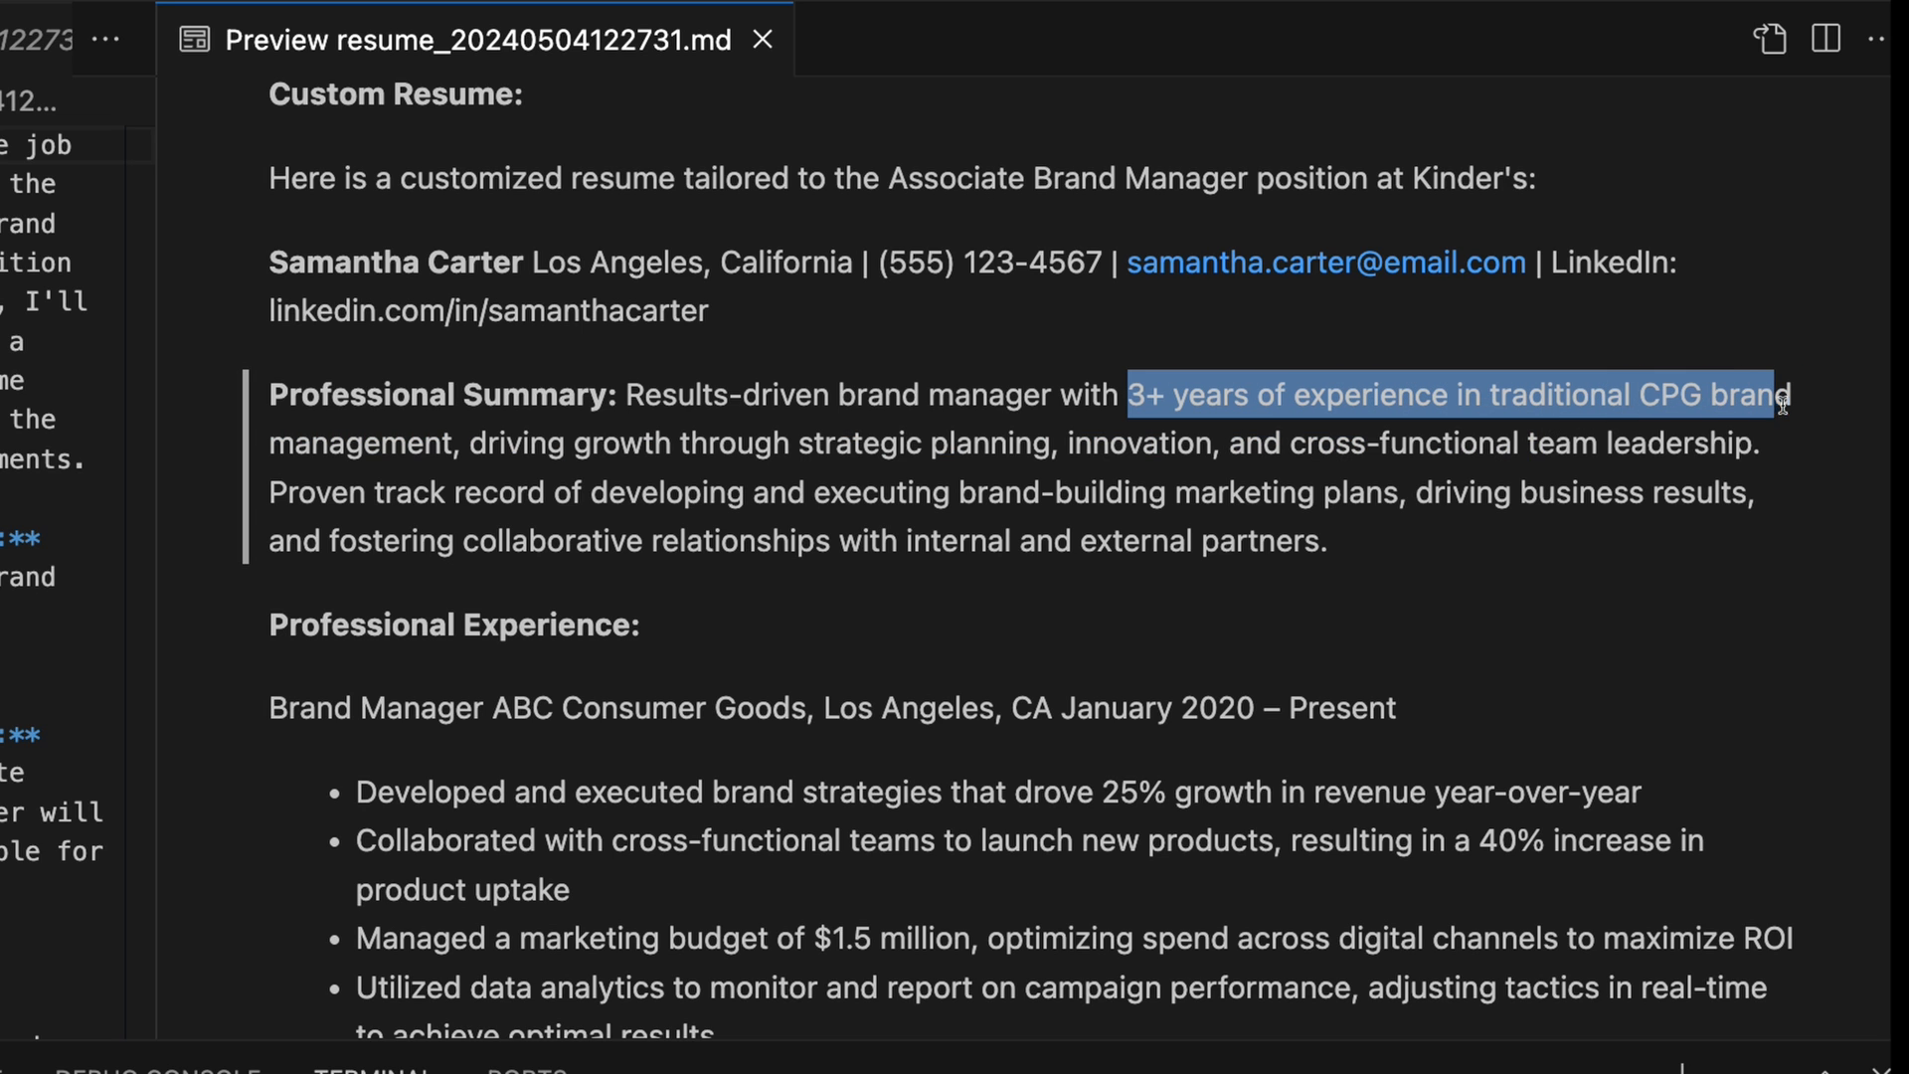
{"action": "left_click_drag", "start_coordinate": [1778, 394], "coordinate": [451, 442]}
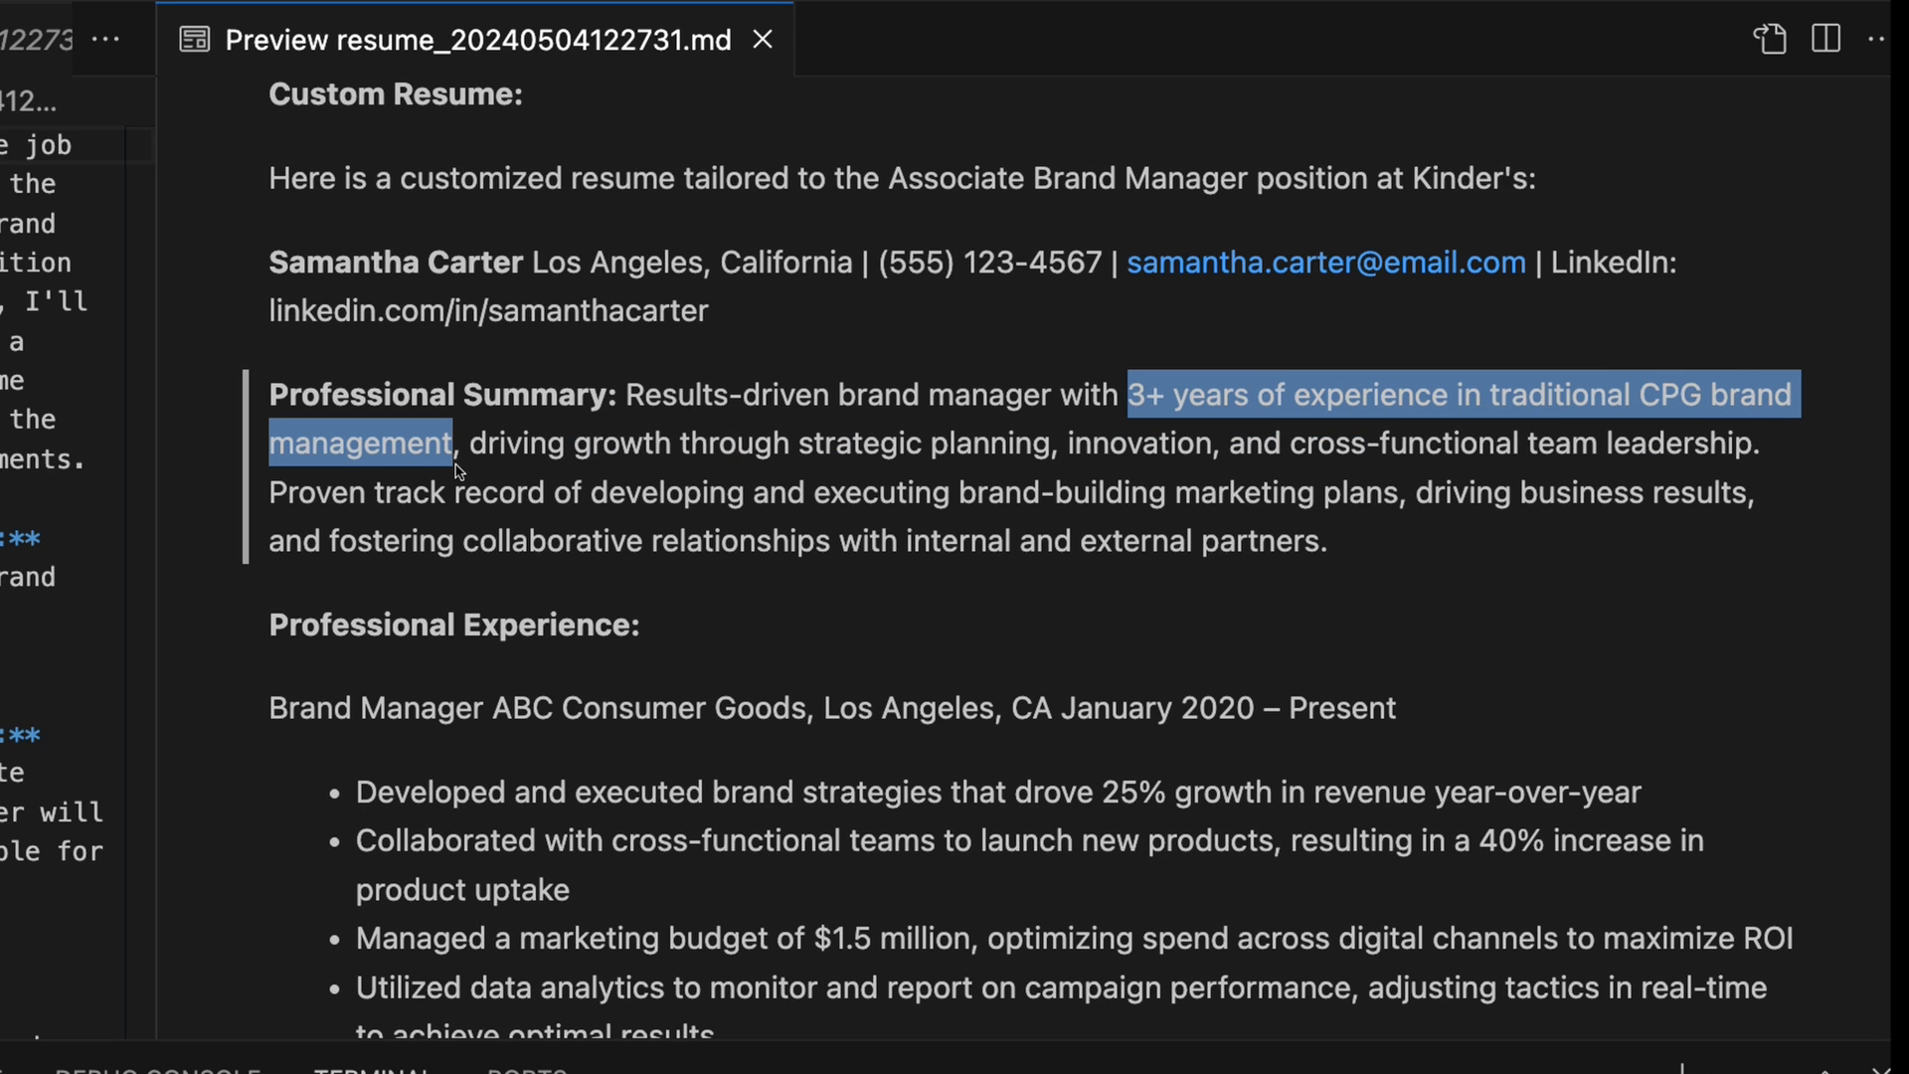